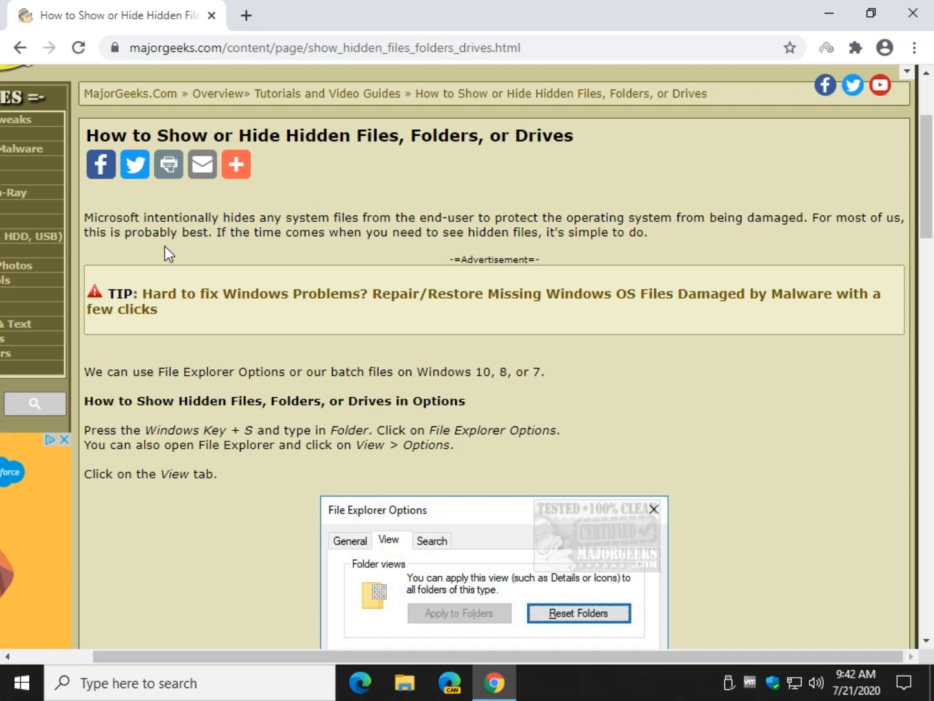
{"action": "mouse_move", "coordinate": [174, 232]}
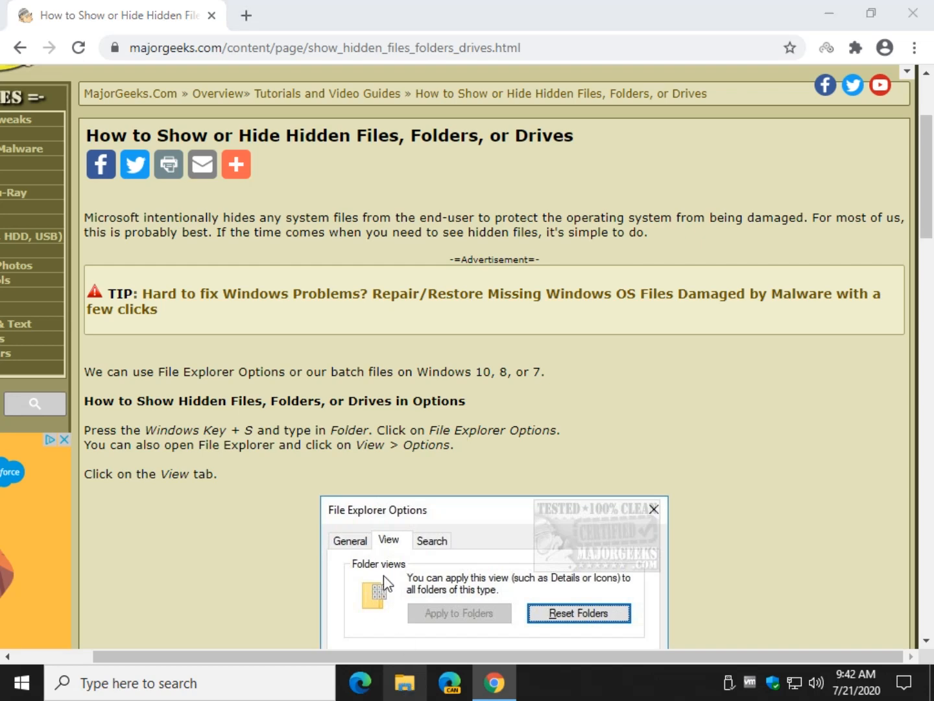
Launch File Explorer and bring up Folder Options from the View tab
{"action": "left_click", "coordinate": [404, 682]}
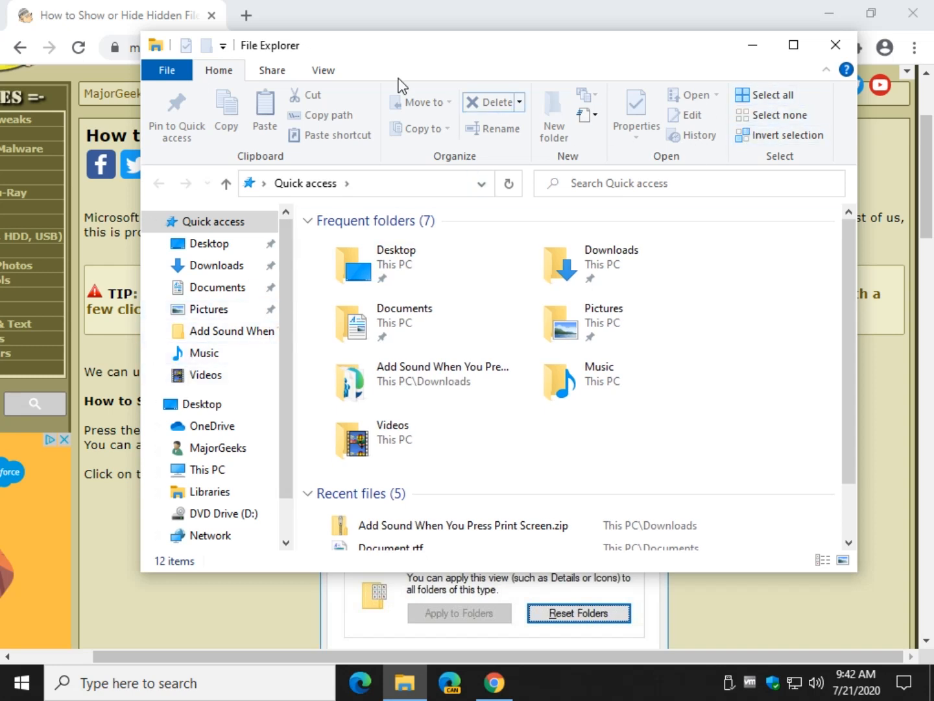
{"action": "left_click", "coordinate": [324, 70]}
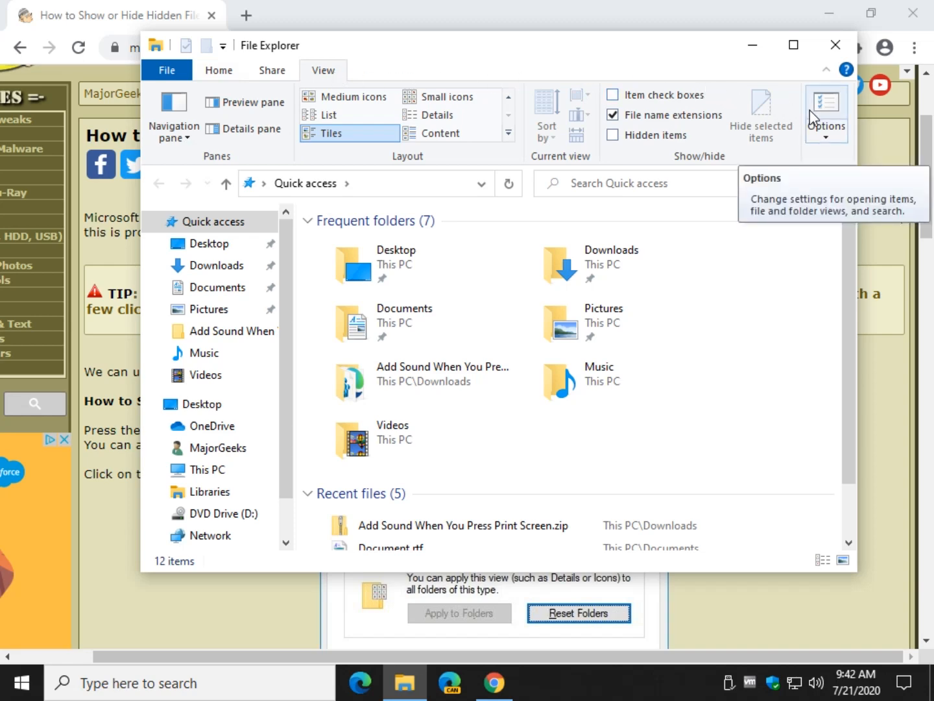
{"action": "left_click", "coordinate": [825, 110]}
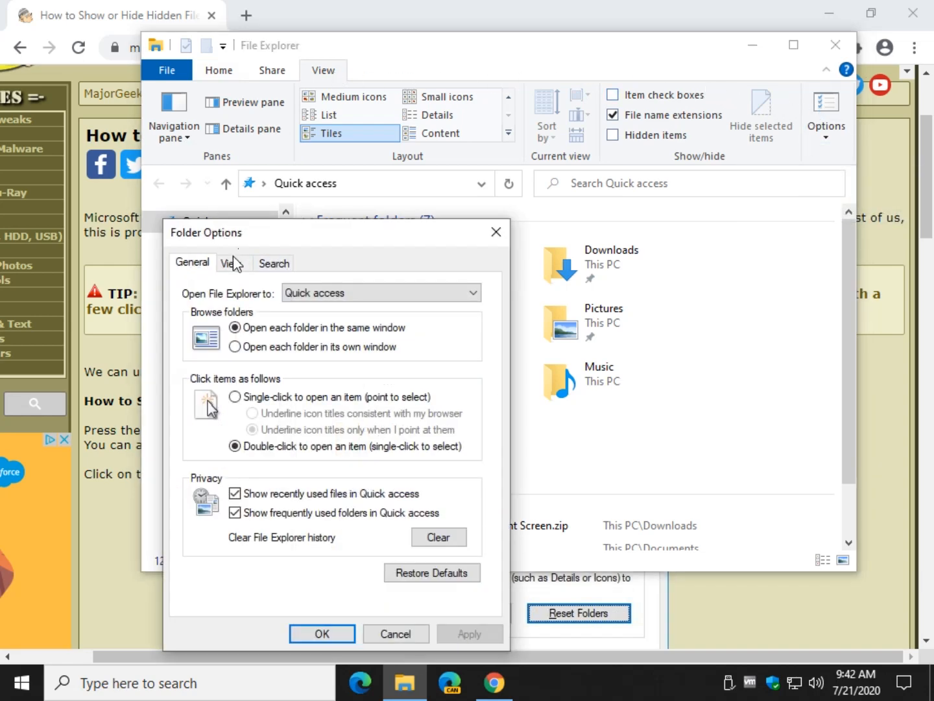
Toggle Show hidden files, set it back to Don't show, and review protected file settings
{"action": "left_click", "coordinate": [228, 263]}
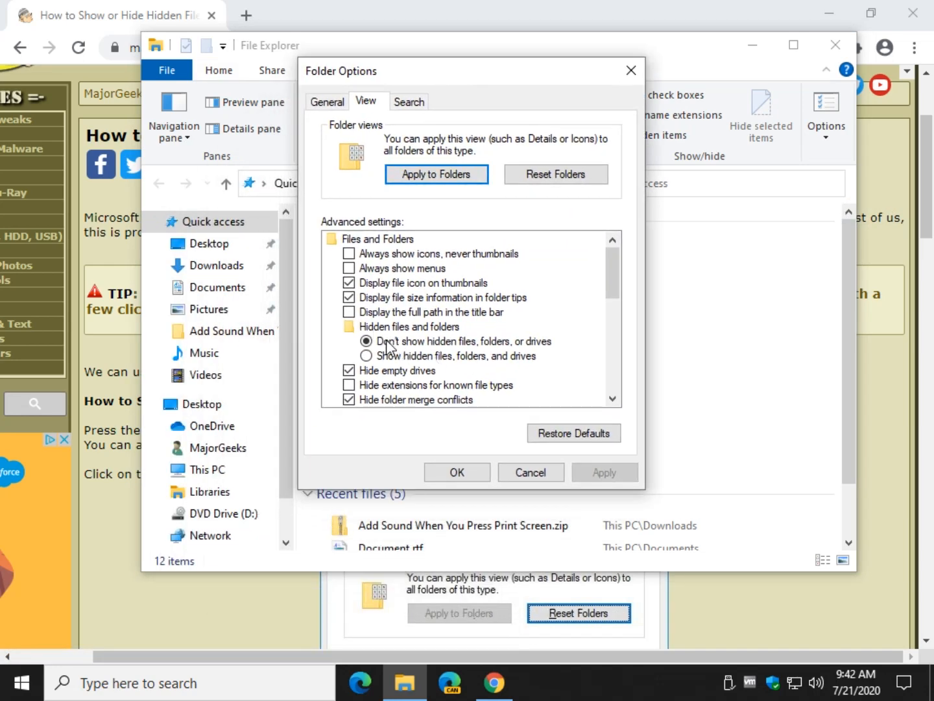
{"action": "mouse_move", "coordinate": [395, 368]}
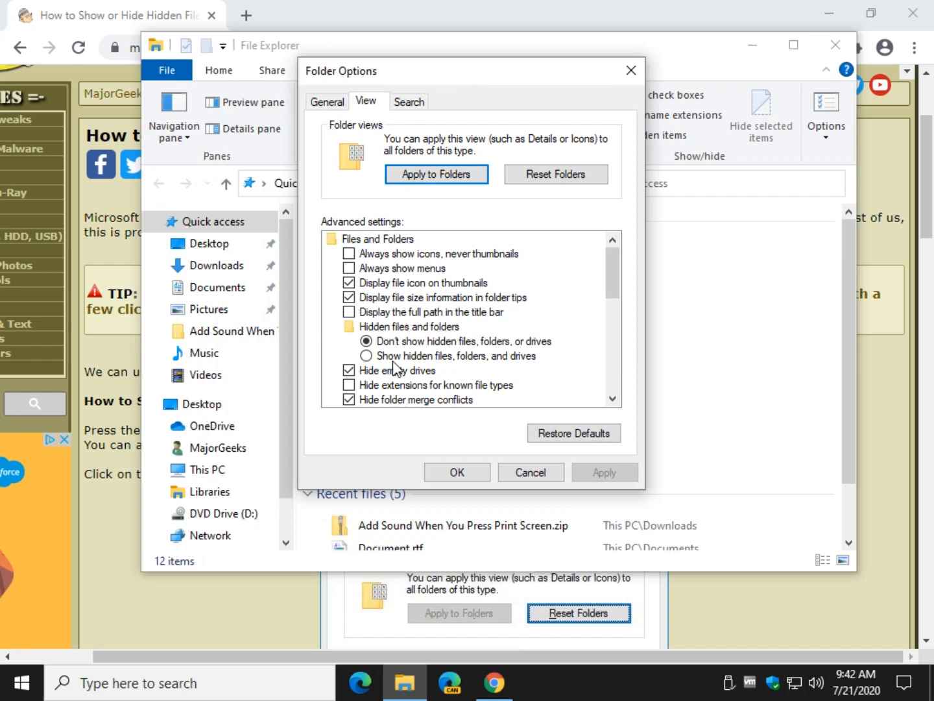
{"action": "left_click", "coordinate": [367, 356]}
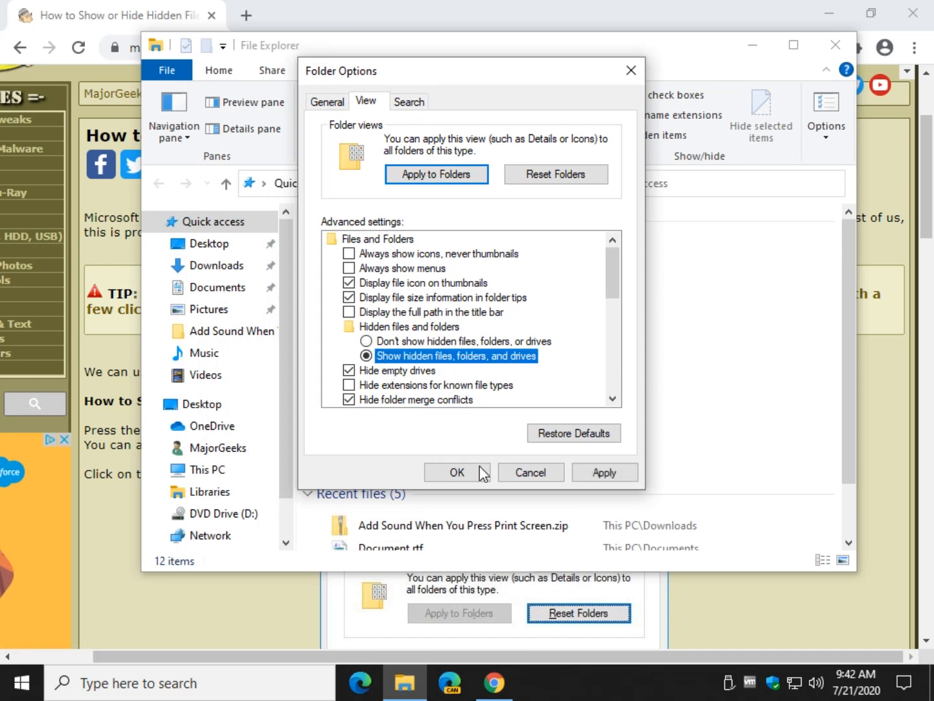
{"action": "left_click", "coordinate": [367, 340]}
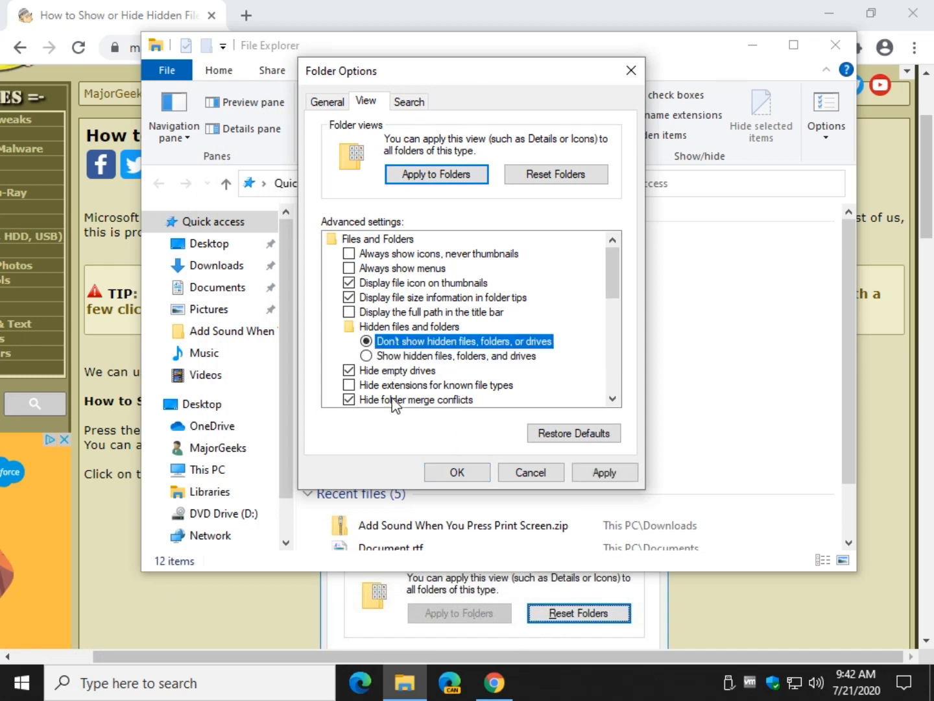
{"action": "scroll", "scroll_direction": "down", "scroll_amount": 3}
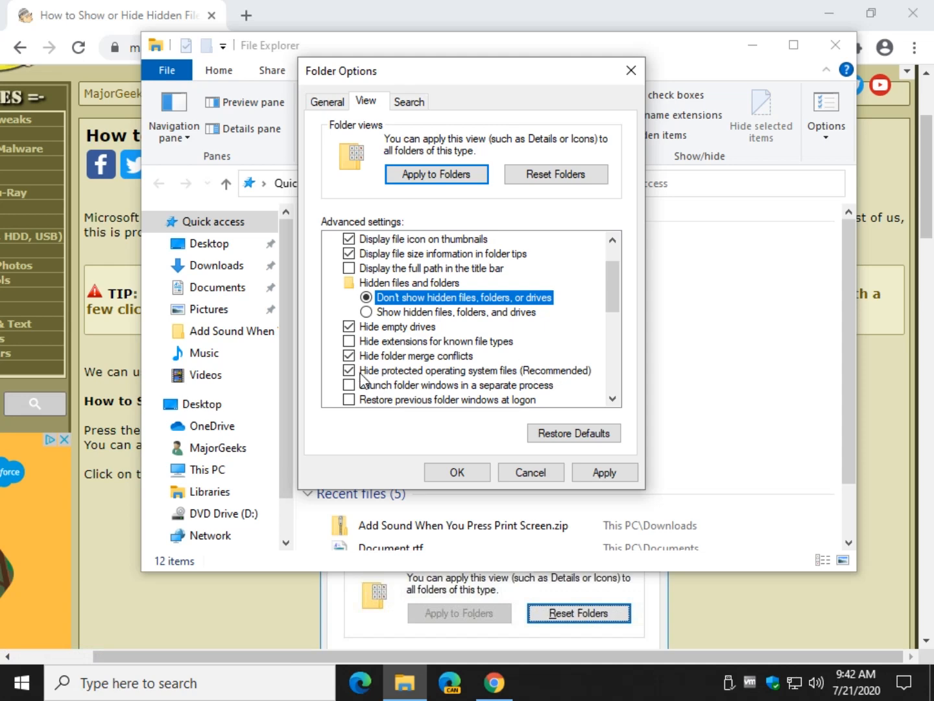
{"action": "left_click", "coordinate": [456, 472]}
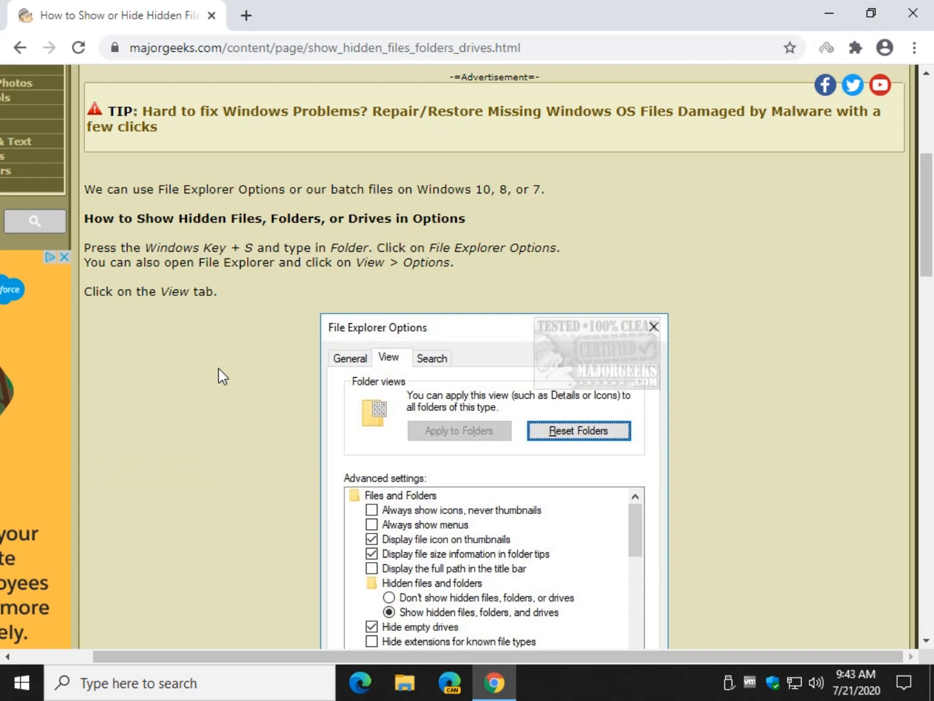
Scroll the MajorGeeks article to 'How to Show Hidden Files, Folders, or Drives With Batch Files'
{"action": "scroll", "scroll_direction": "down", "scroll_amount": 3}
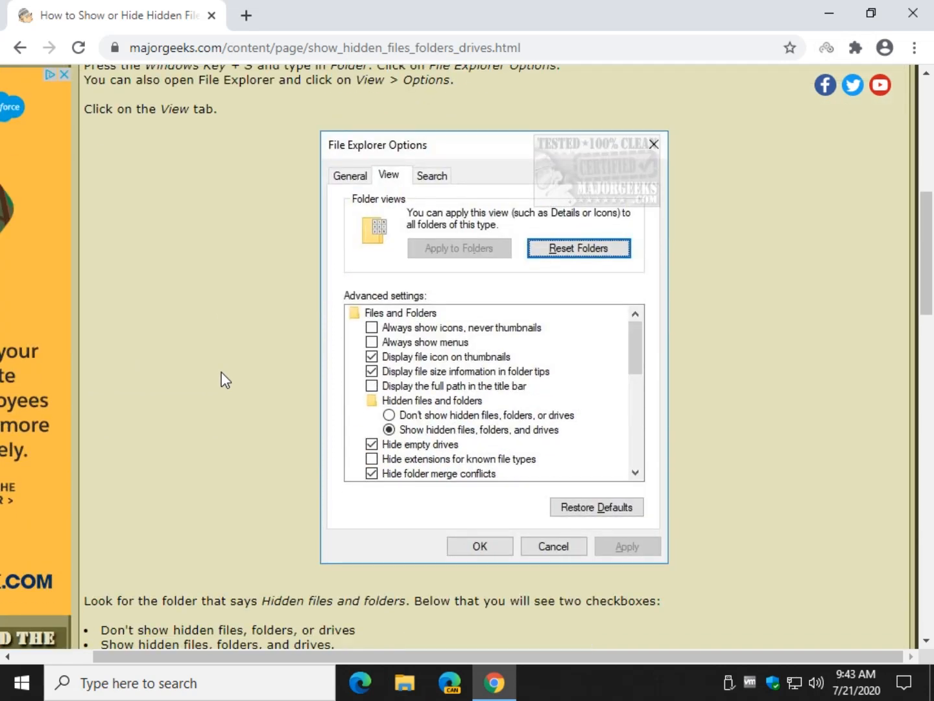
{"action": "scroll", "scroll_direction": "down", "scroll_amount": 3}
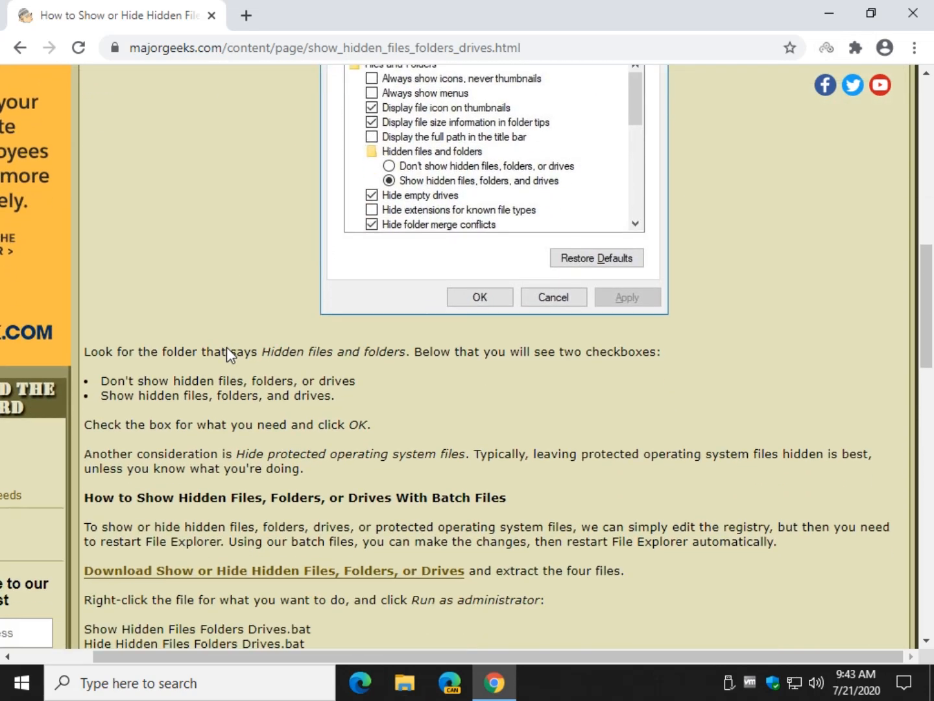
{"action": "scroll", "scroll_direction": "down", "scroll_amount": 3}
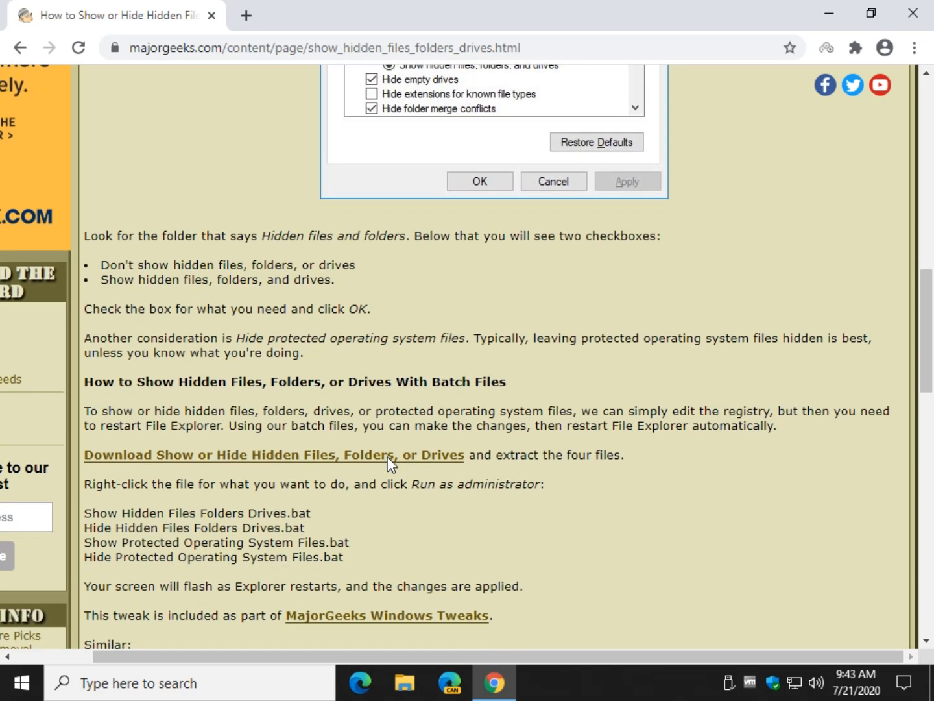
{"action": "mouse_move", "coordinate": [389, 464]}
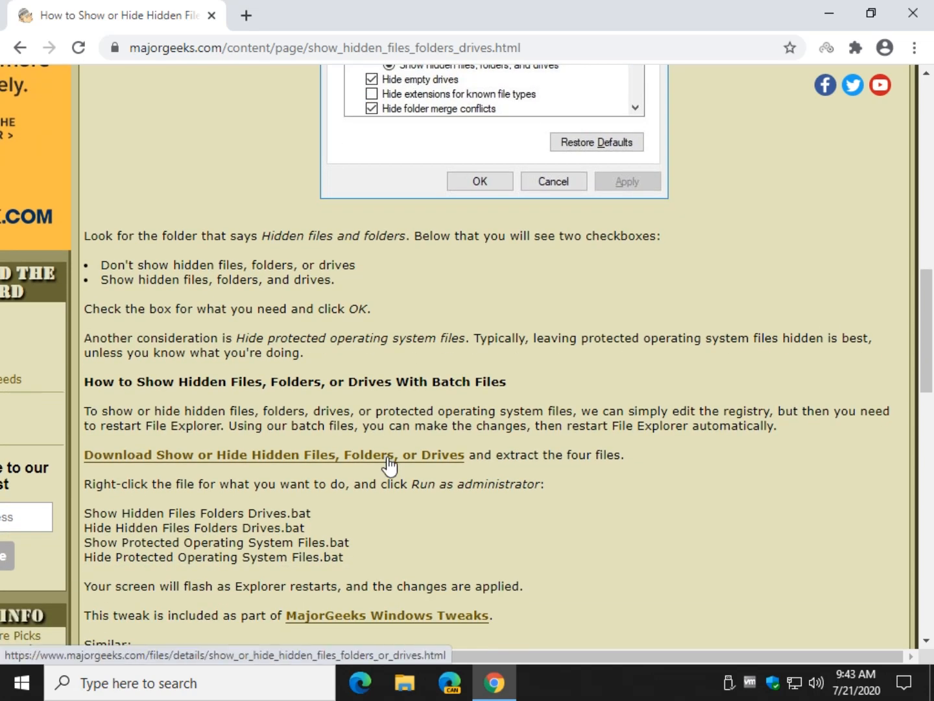
{"action": "scroll", "scroll_direction": "down", "scroll_amount": 3}
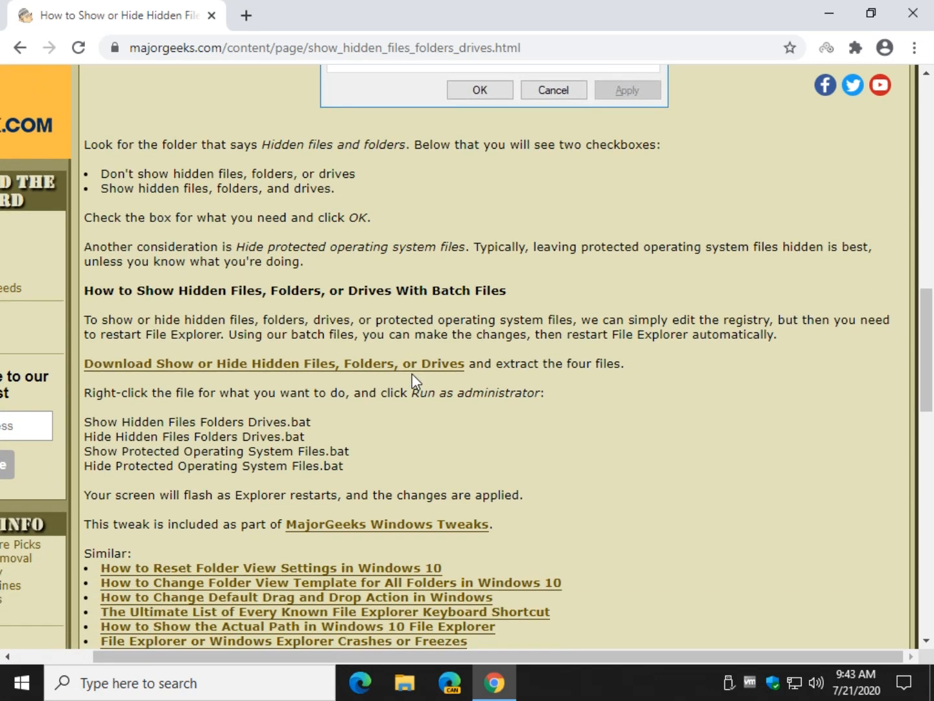
{"action": "mouse_move", "coordinate": [412, 315]}
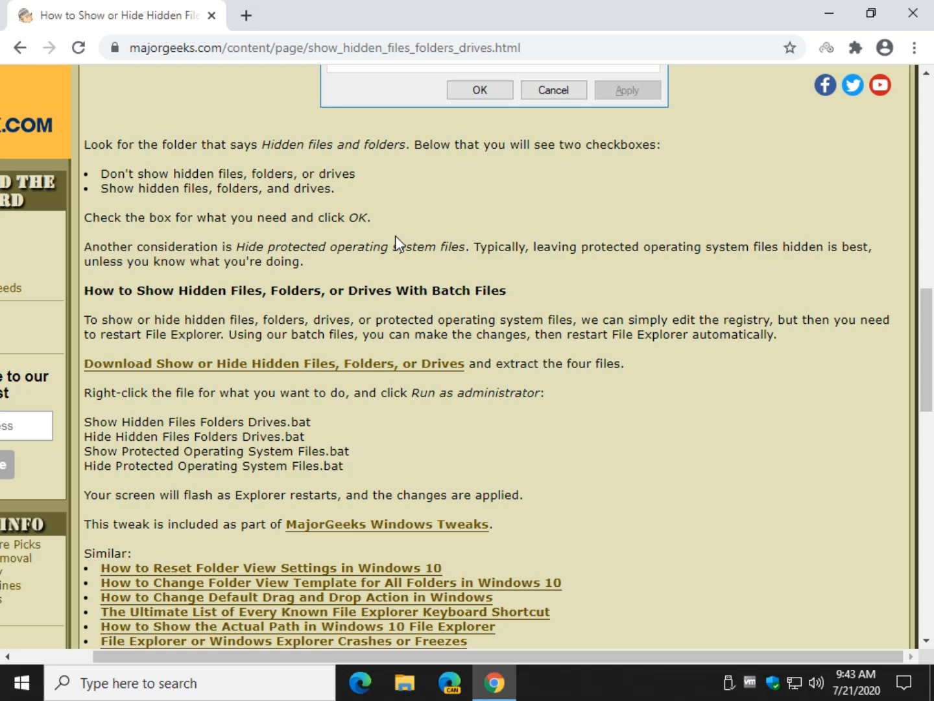
{"action": "mouse_move", "coordinate": [603, 253]}
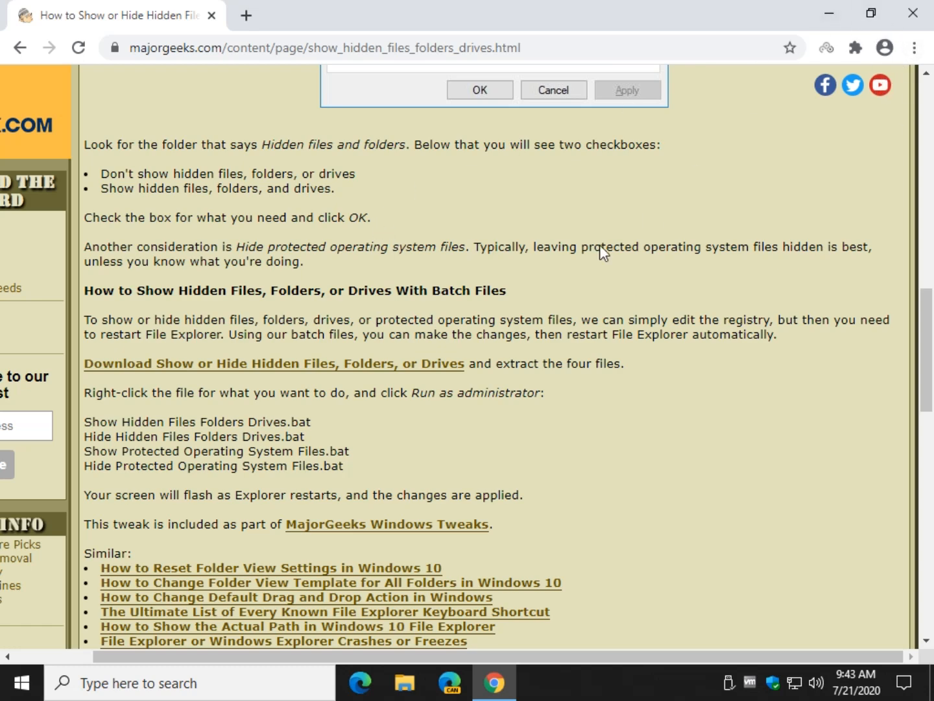
{"action": "scroll", "scroll_direction": "down", "scroll_amount": 3}
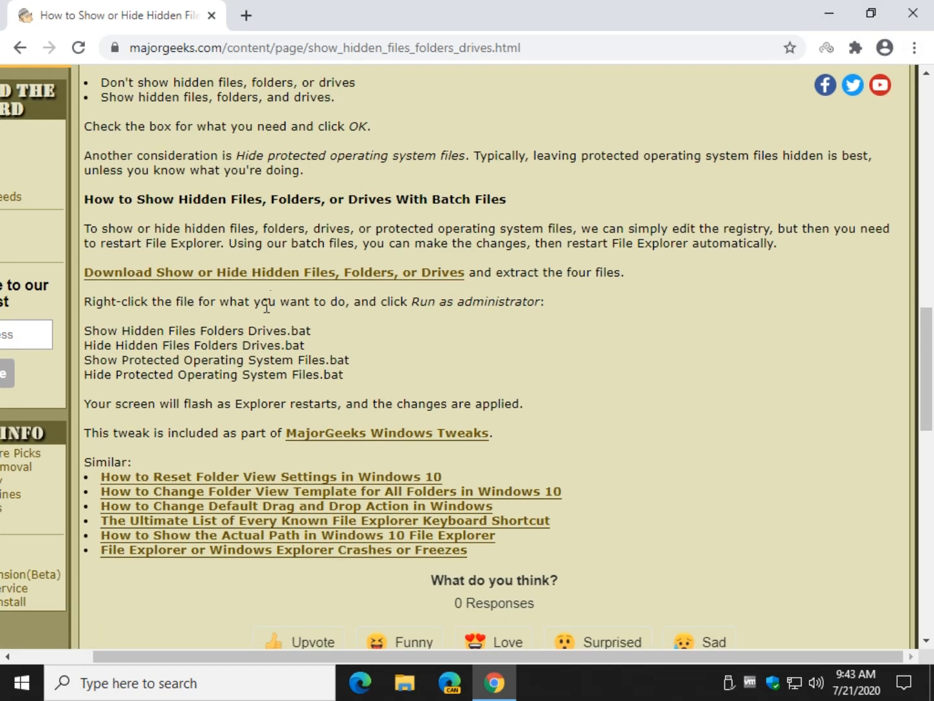
{"action": "left_click", "coordinate": [265, 272]}
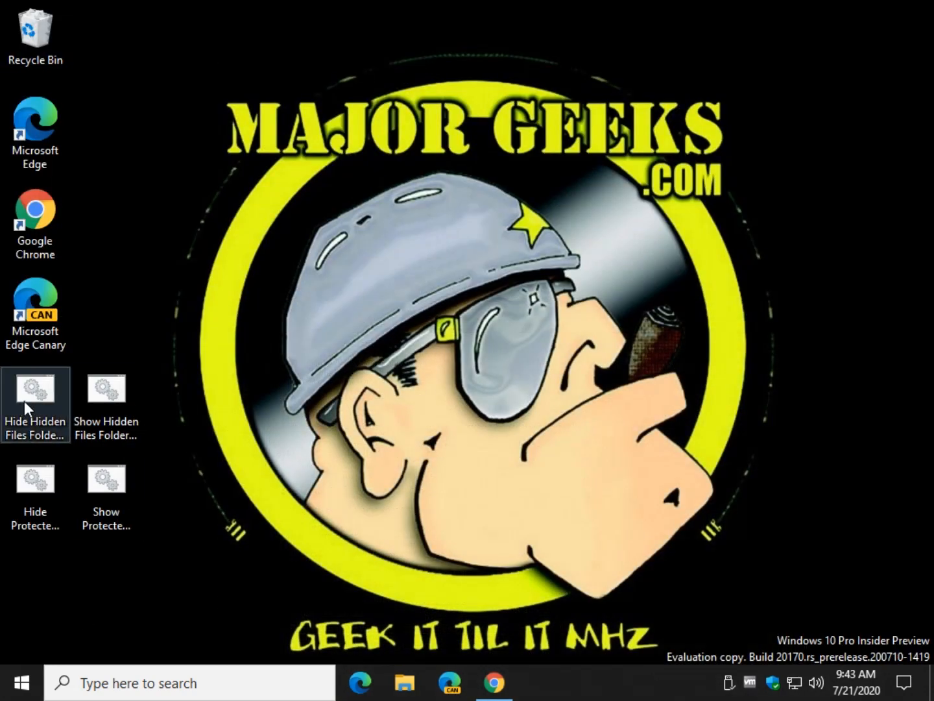
Run Show Hidden Files Folders Drives.bat as administrator and approve the UAC prompt
{"action": "left_click", "coordinate": [106, 387]}
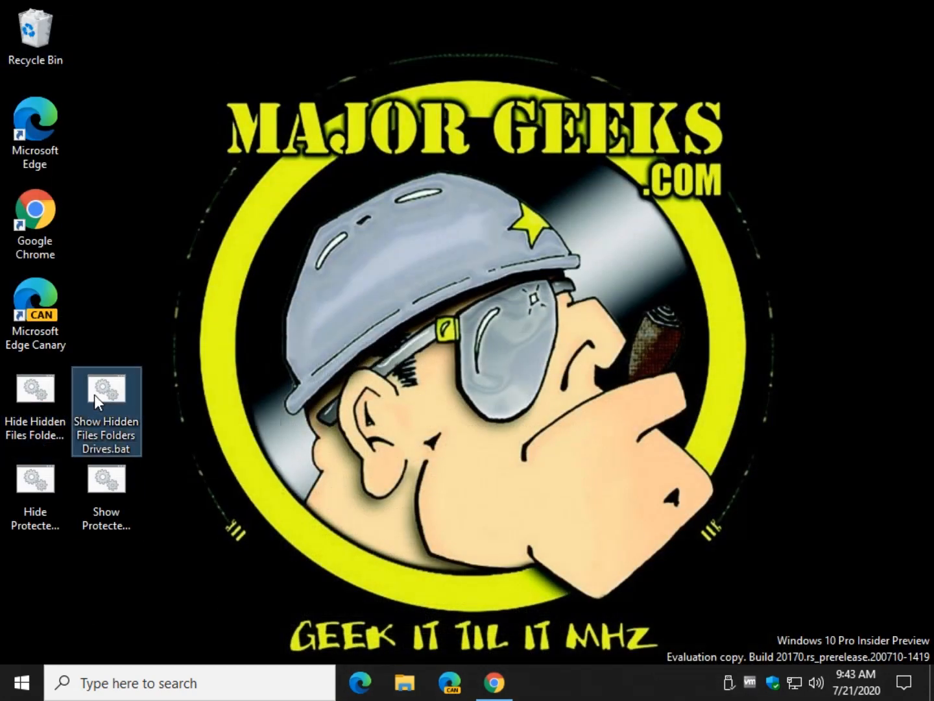
{"action": "left_click", "coordinate": [35, 478]}
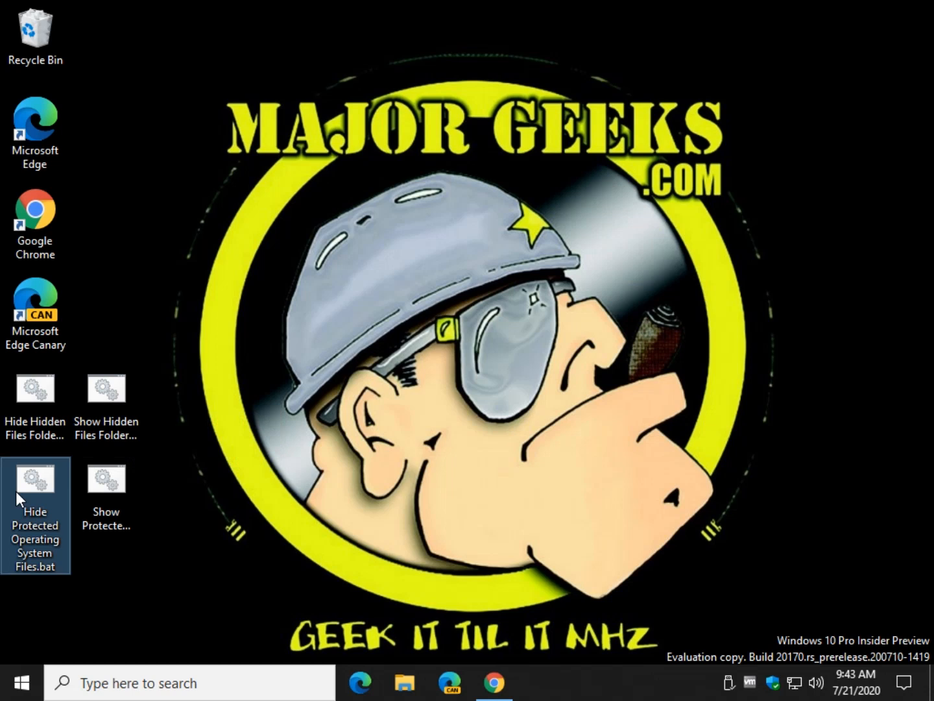
{"action": "left_click", "coordinate": [106, 479]}
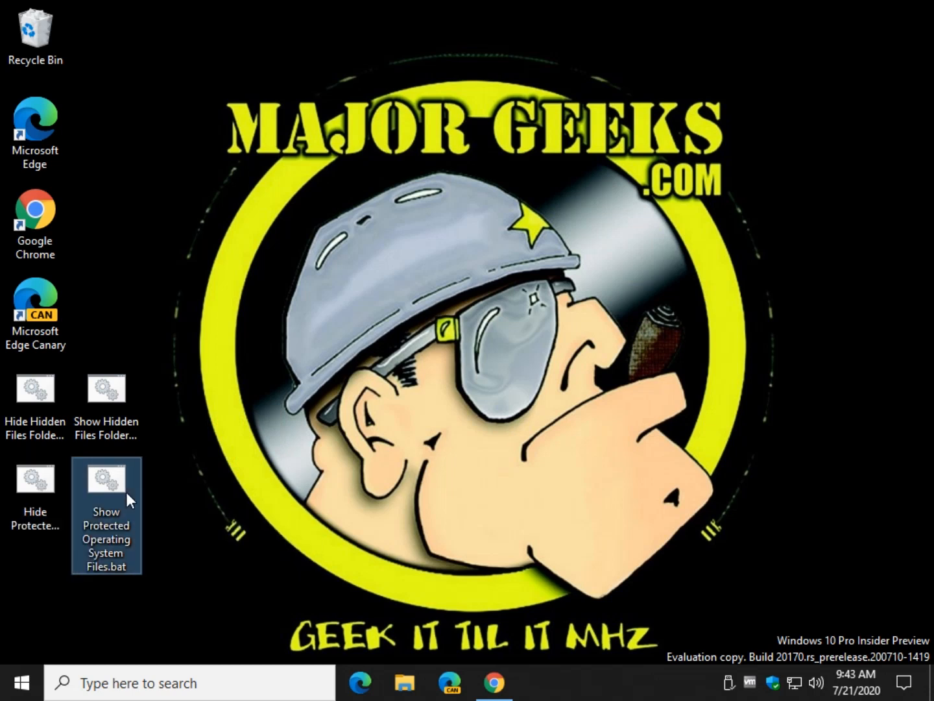
{"action": "mouse_move", "coordinate": [219, 464]}
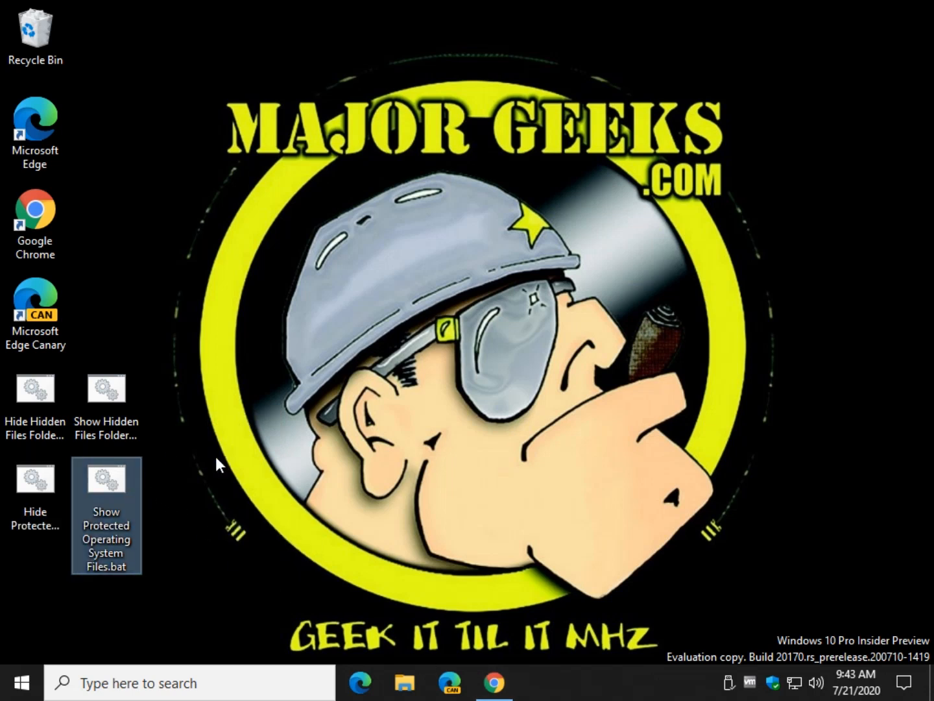
{"action": "left_click", "coordinate": [106, 387]}
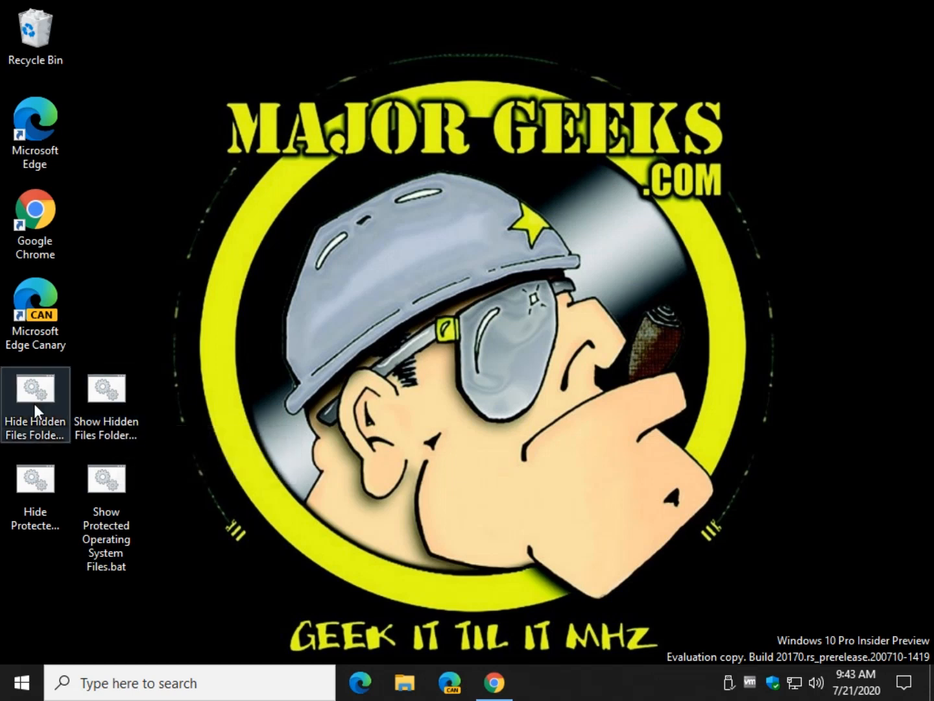
{"action": "mouse_move", "coordinate": [39, 405]}
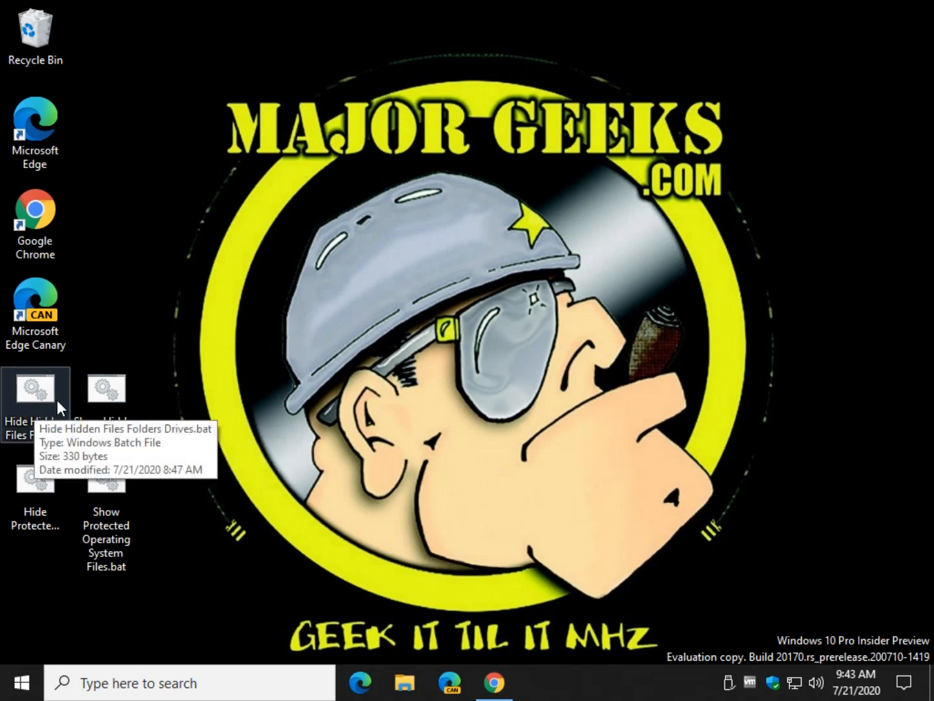
{"action": "mouse_move", "coordinate": [205, 366]}
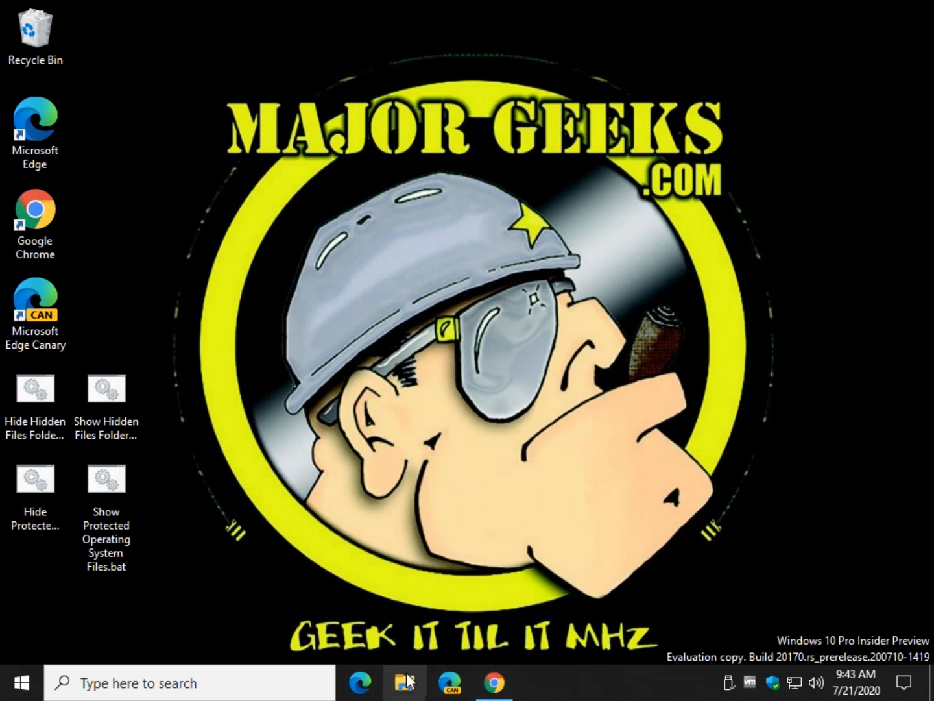
{"action": "mouse_move", "coordinate": [783, 212]}
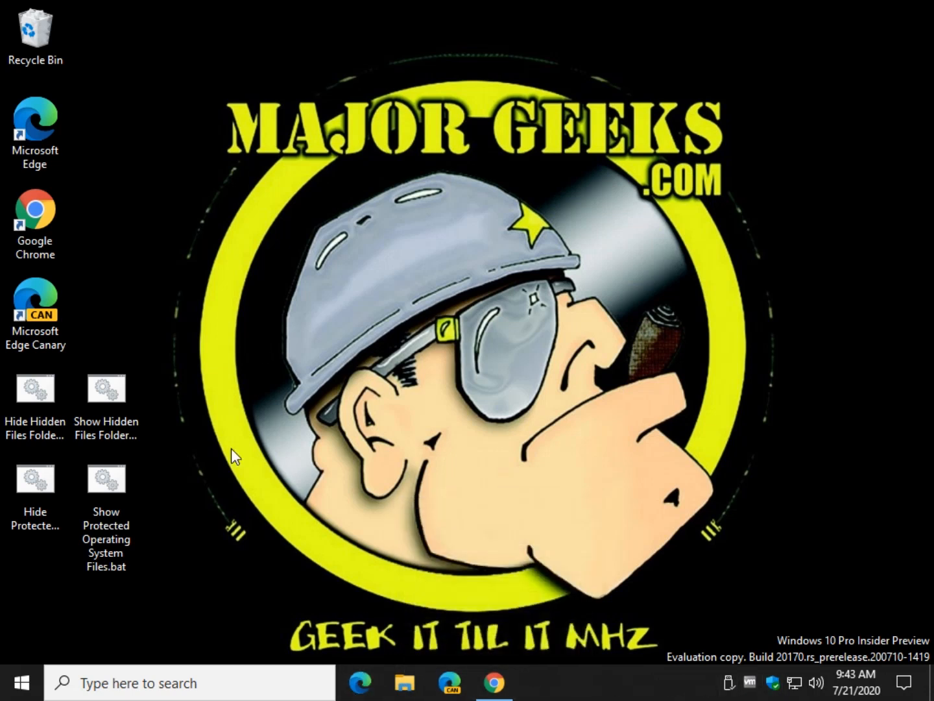
{"action": "mouse_move", "coordinate": [160, 436]}
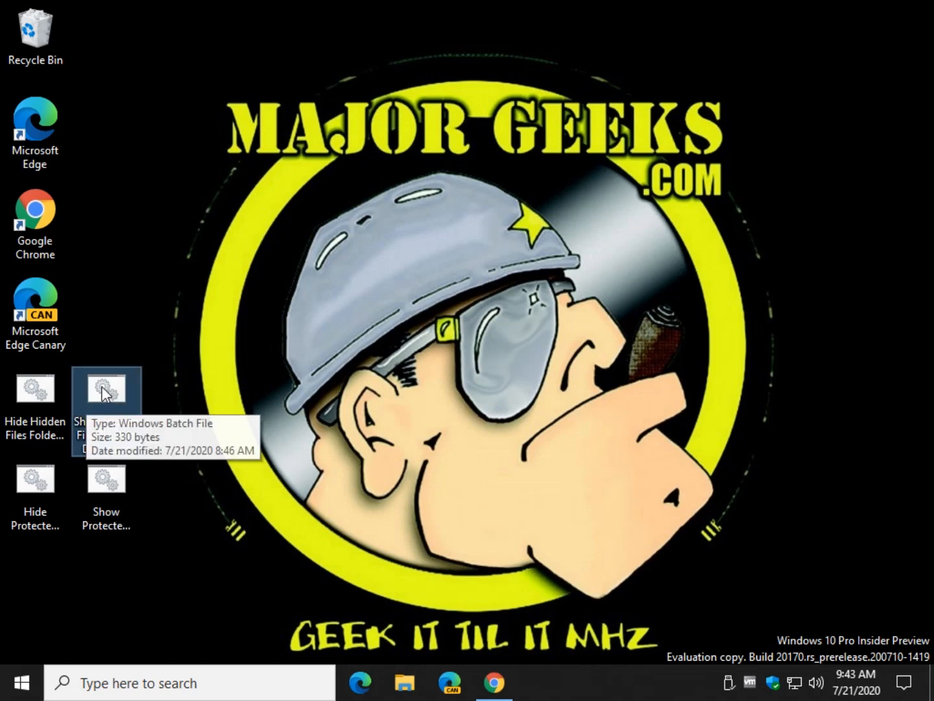
{"action": "right_click", "coordinate": [106, 389]}
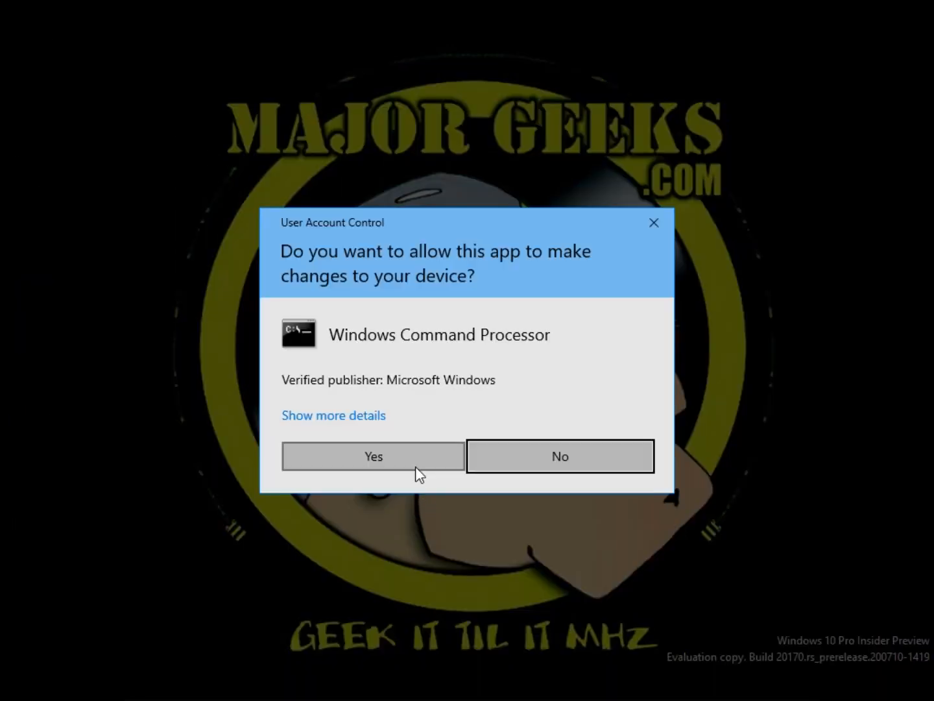
{"action": "mouse_move", "coordinate": [425, 455]}
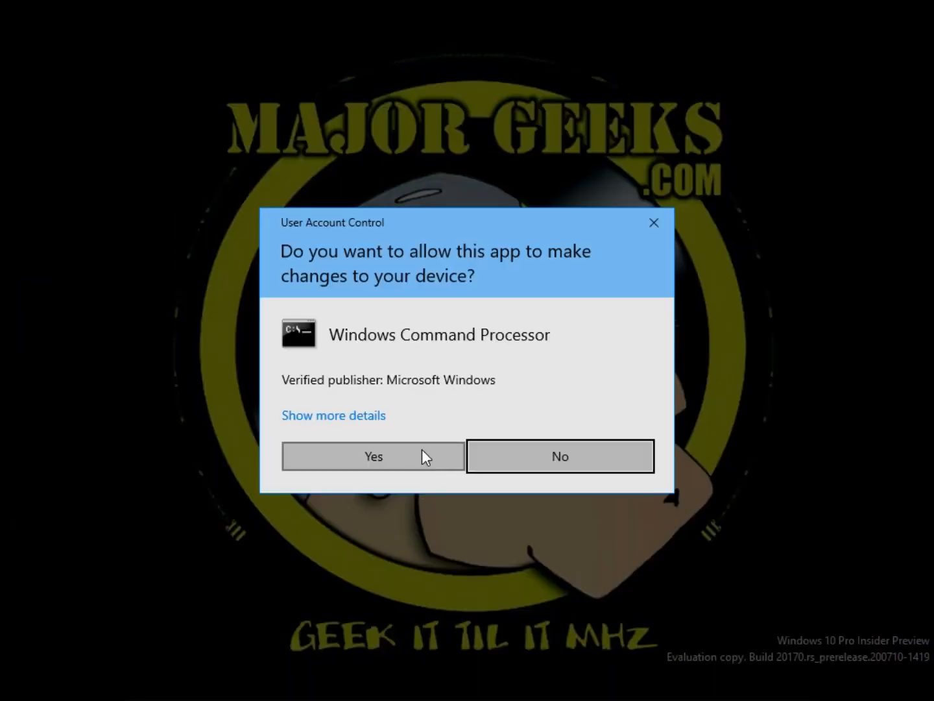
{"action": "left_click", "coordinate": [372, 456]}
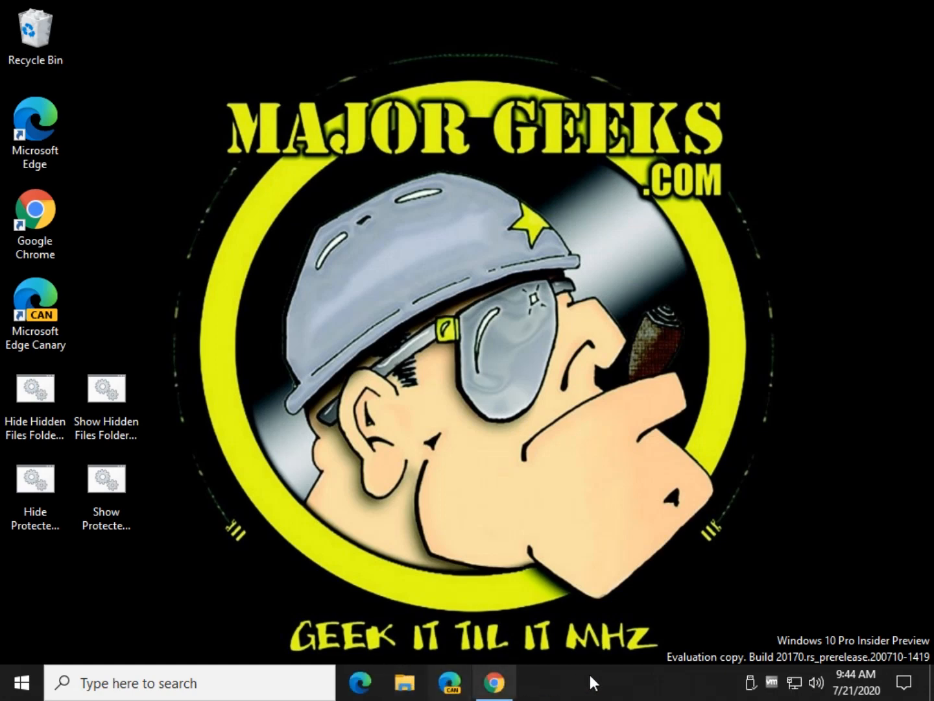
Confirm in Folder Options that hidden files, folders and drives are shown, then close it
{"action": "left_click", "coordinate": [403, 682]}
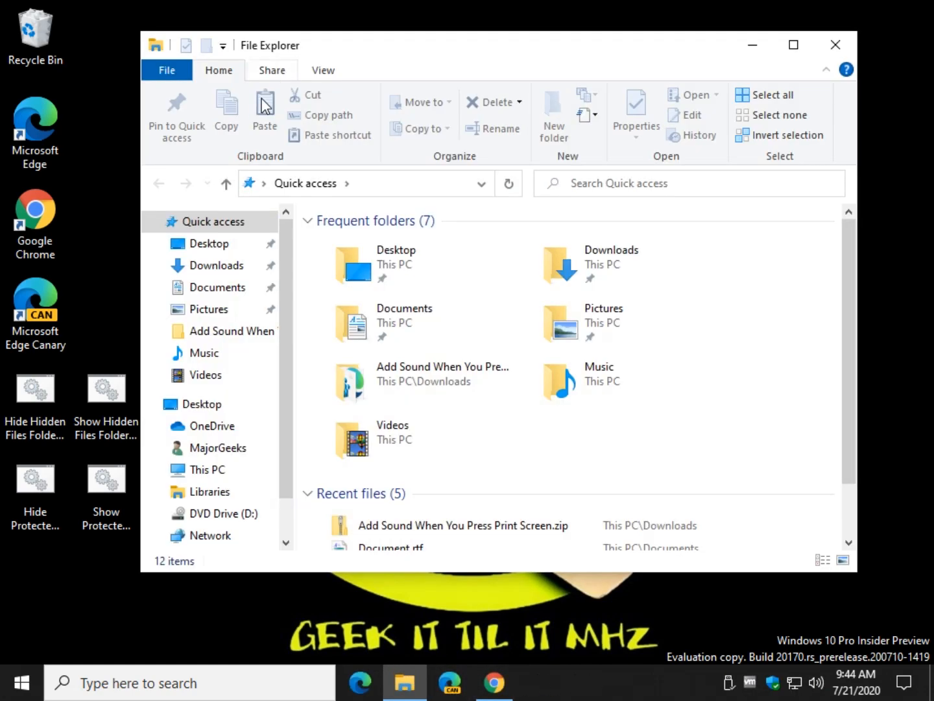
{"action": "left_click", "coordinate": [322, 70]}
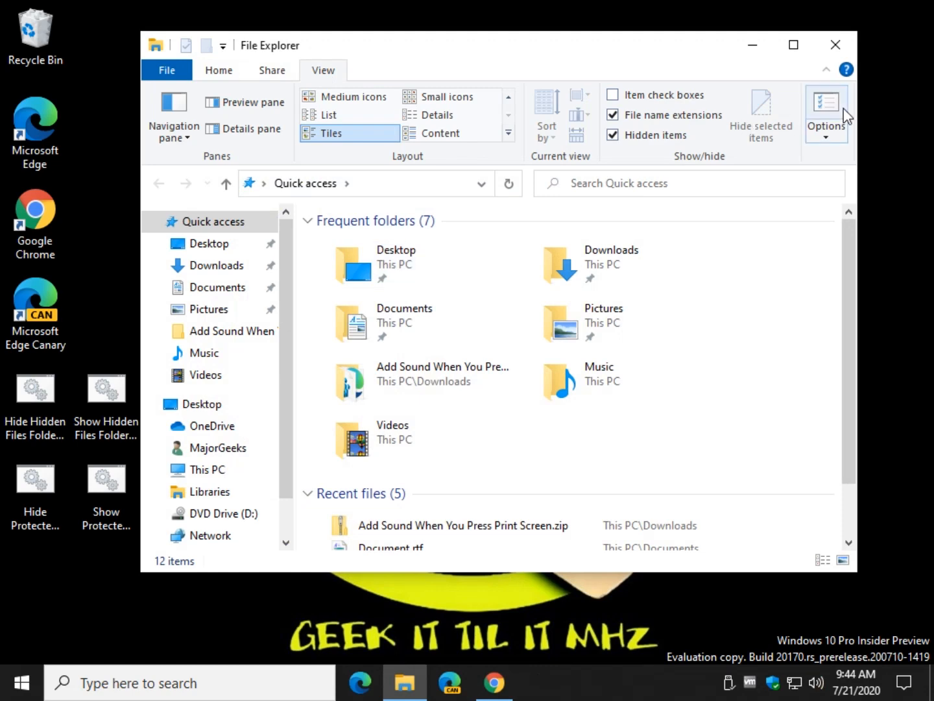
{"action": "left_click", "coordinate": [825, 111]}
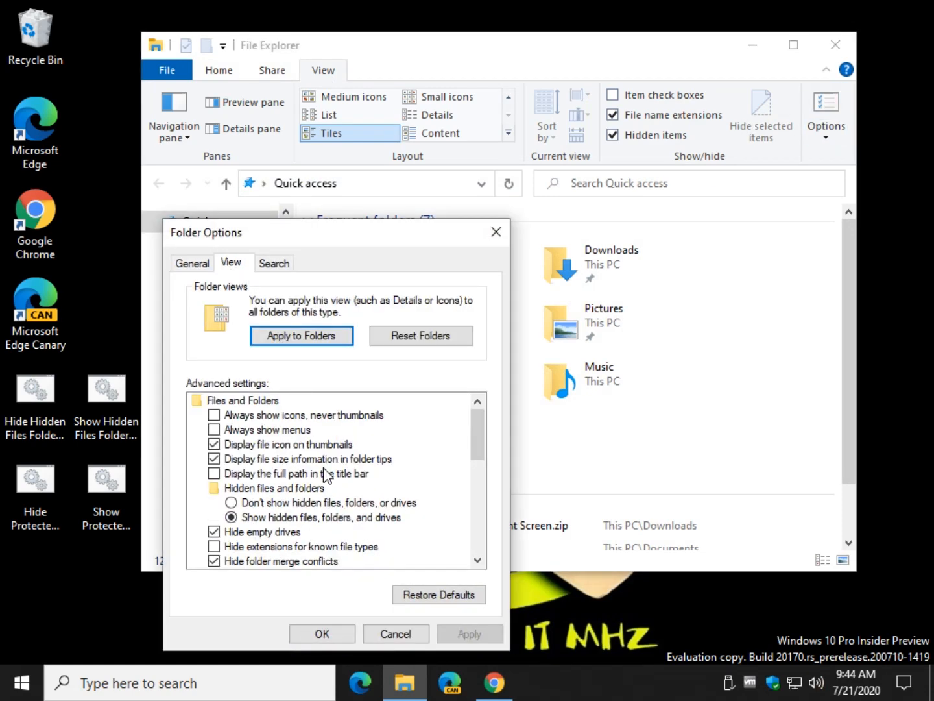
{"action": "scroll", "scroll_direction": "down", "scroll_amount": 3}
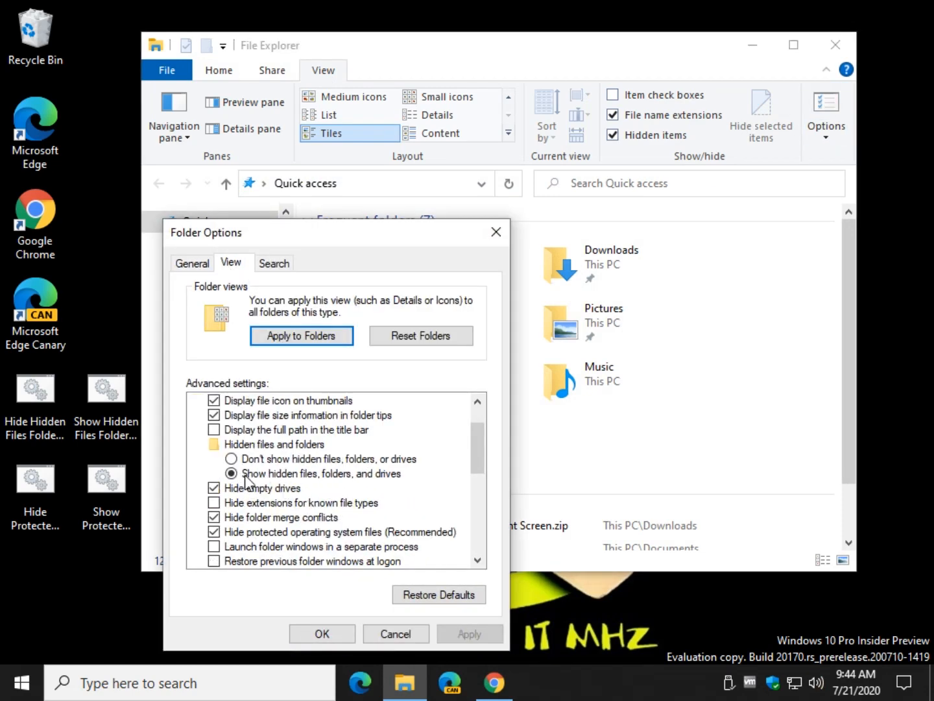
{"action": "left_click", "coordinate": [321, 633]}
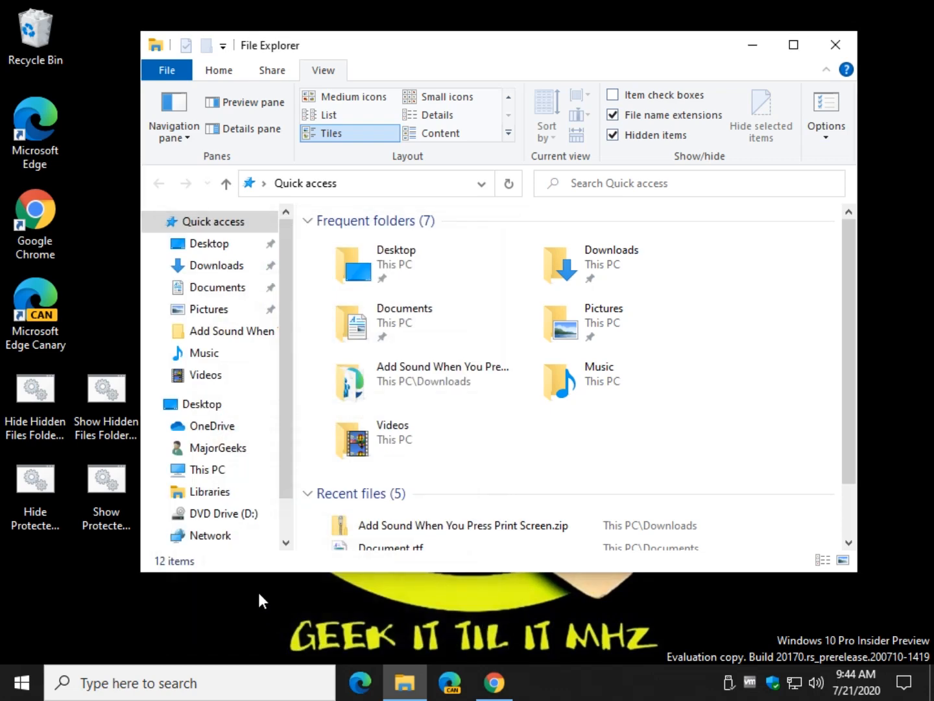
Run Show Protected Operating System Files.bat as administrator, confirming with Yes in UAC
{"action": "left_click", "coordinate": [106, 480]}
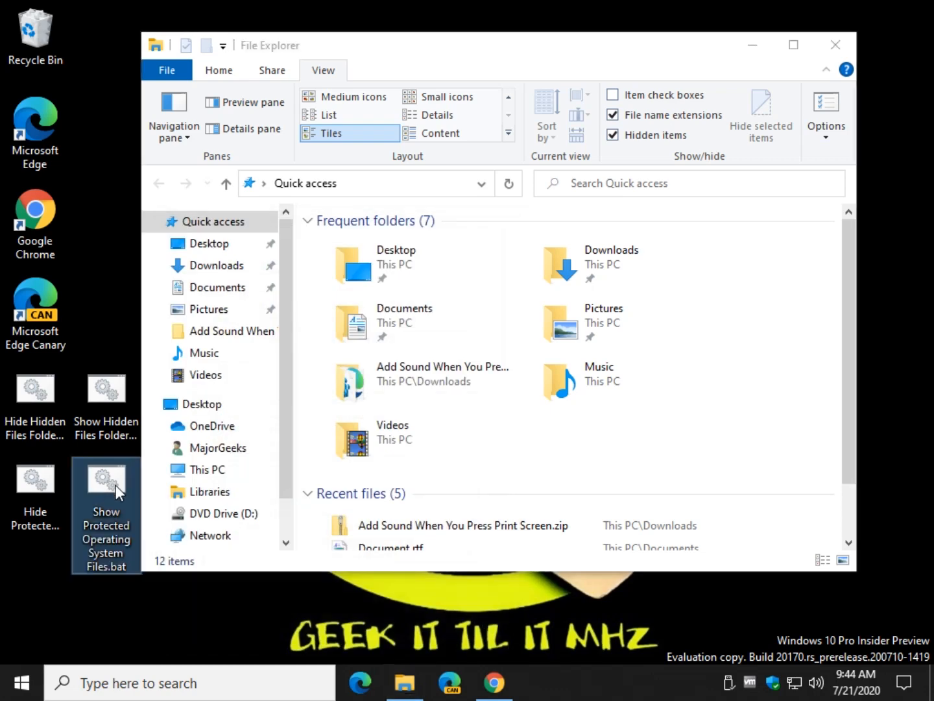
{"action": "right_click", "coordinate": [106, 481]}
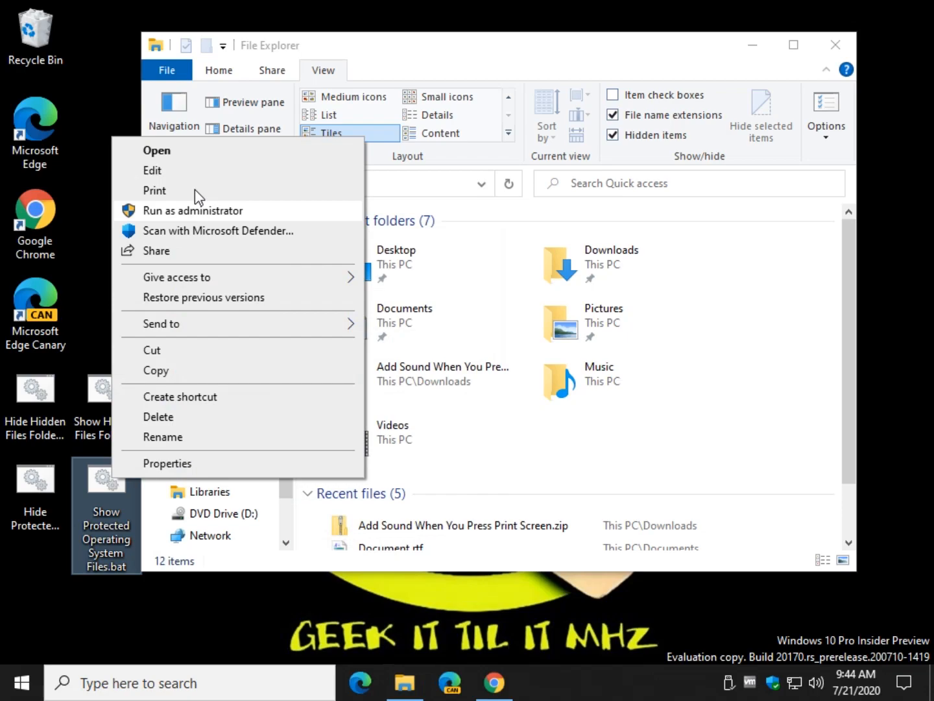
{"action": "left_click", "coordinate": [193, 210]}
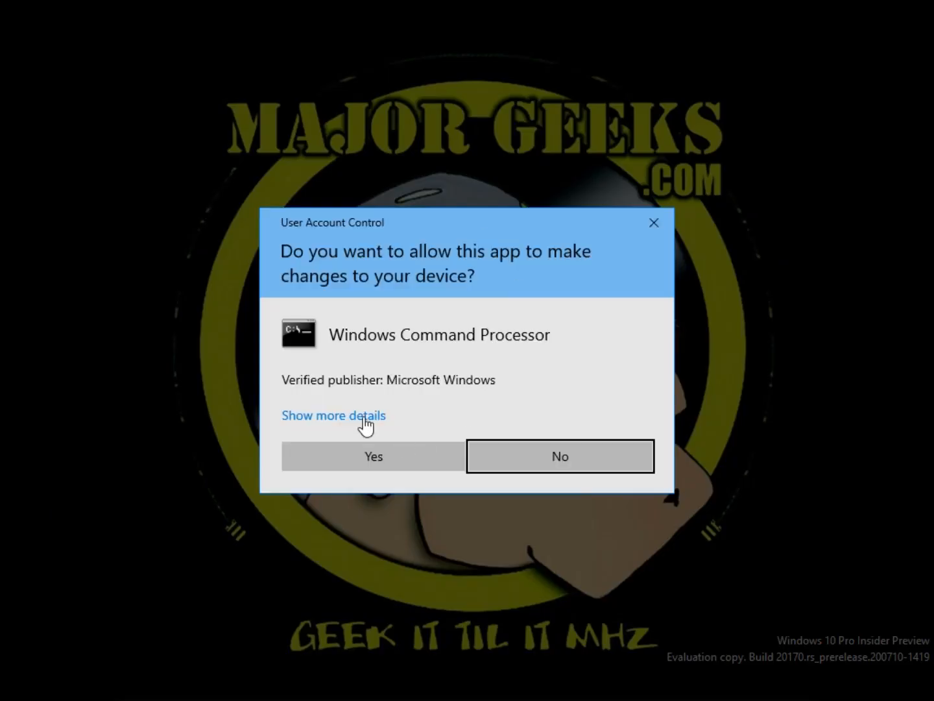
{"action": "left_click", "coordinate": [372, 456]}
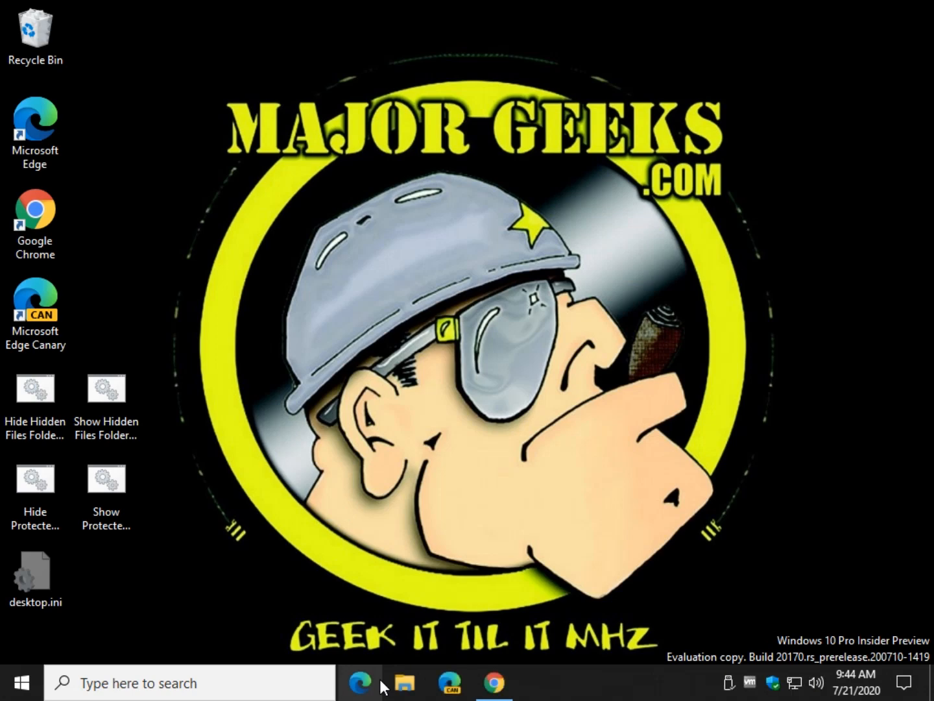
Verify Hide protected operating system files is unchecked in Folder Options, then close it
{"action": "left_click", "coordinate": [405, 683]}
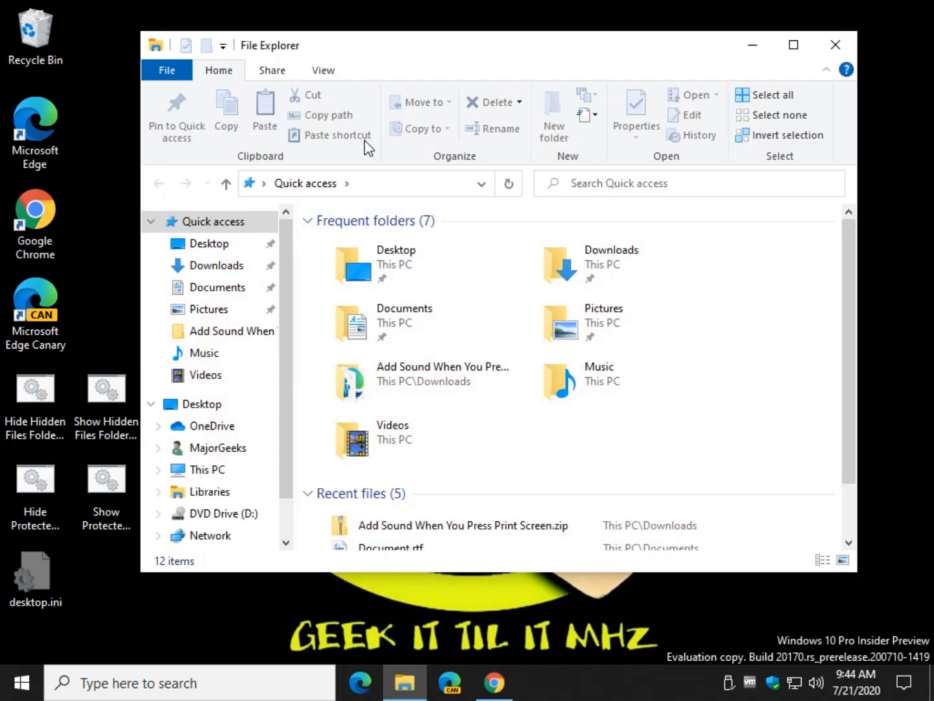
{"action": "left_click", "coordinate": [323, 70]}
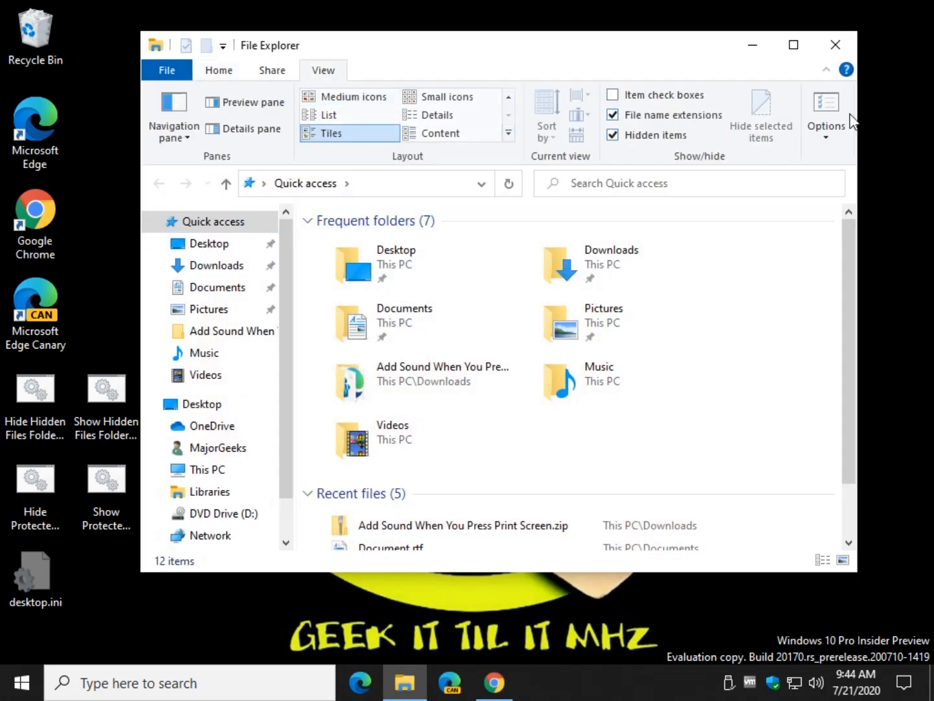
{"action": "left_click", "coordinate": [826, 113]}
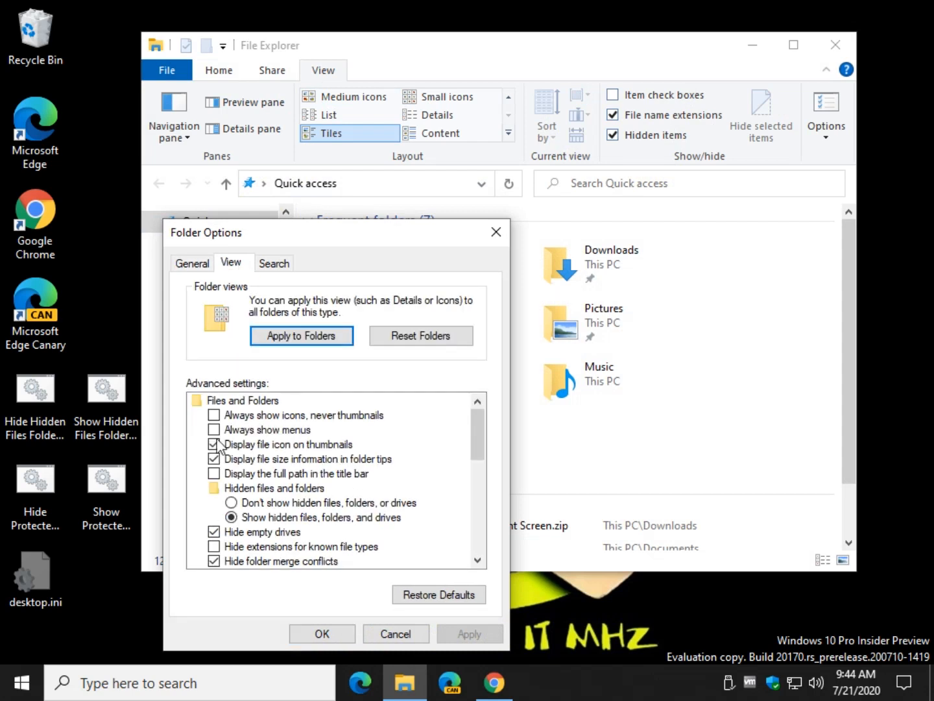
{"action": "scroll", "scroll_direction": "down", "scroll_amount": 3}
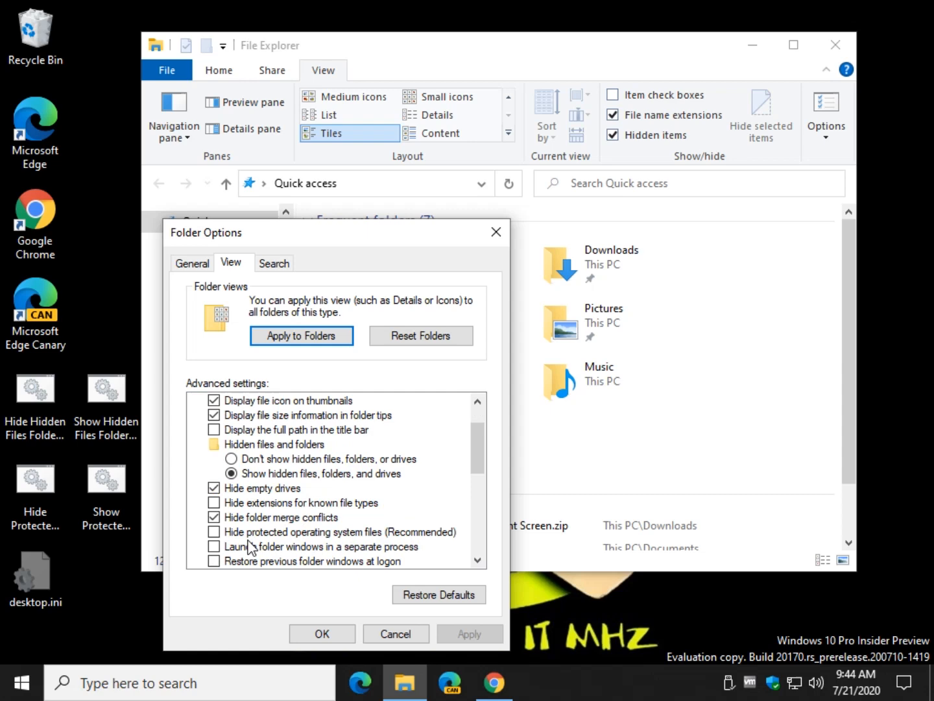
{"action": "left_click", "coordinate": [214, 531]}
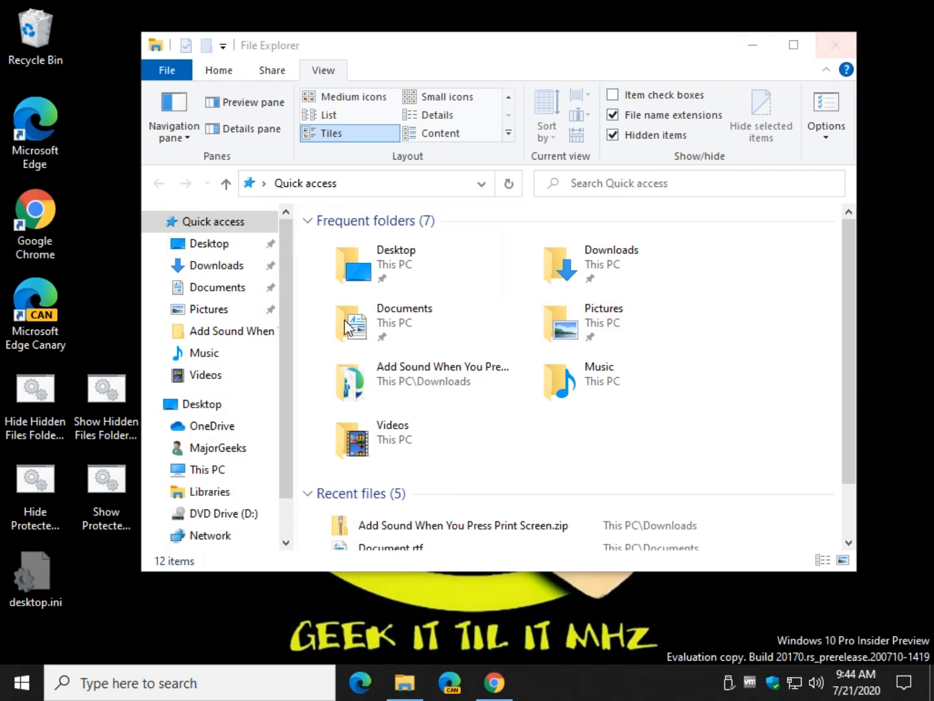
Tick Hide protected operating system files (Recommended) in Folder Options and click OK
{"action": "left_click", "coordinate": [35, 574]}
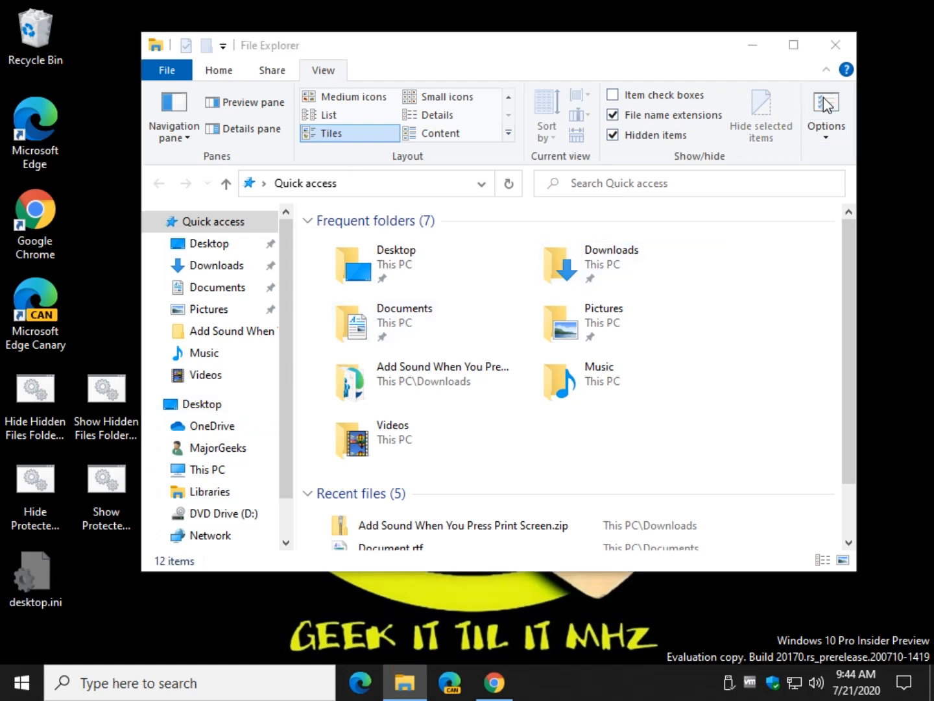
{"action": "left_click", "coordinate": [826, 111]}
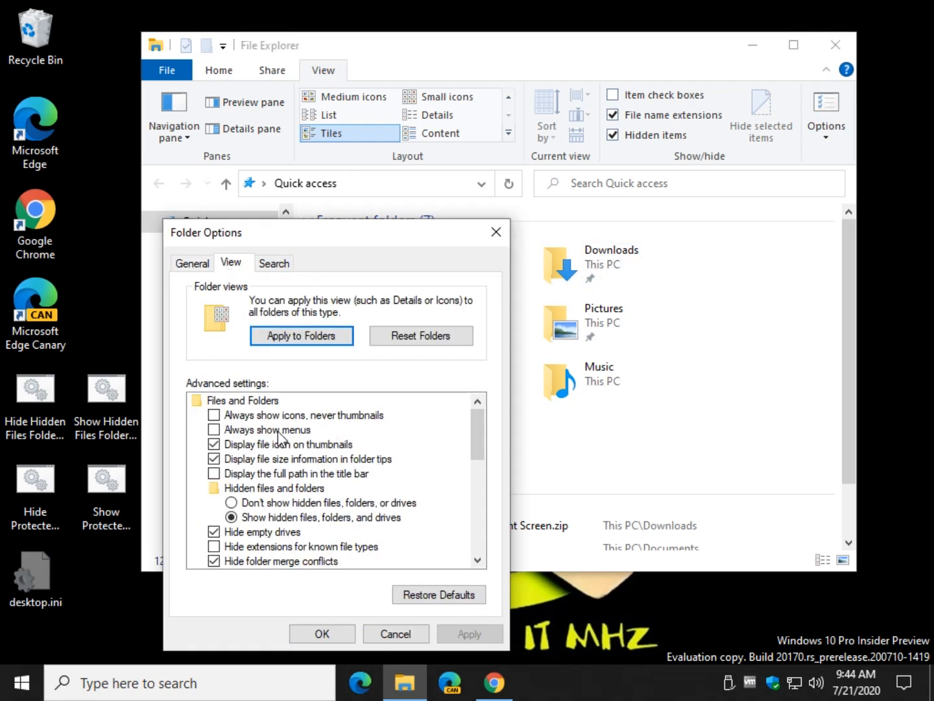
{"action": "scroll", "scroll_direction": "down", "scroll_amount": 3}
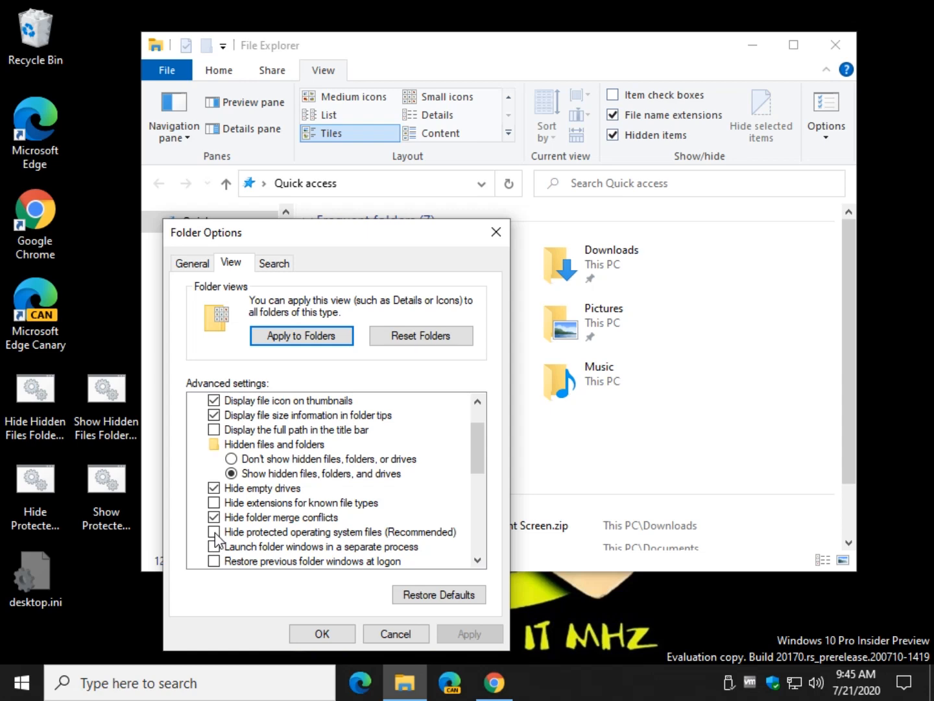
{"action": "left_click", "coordinate": [214, 531]}
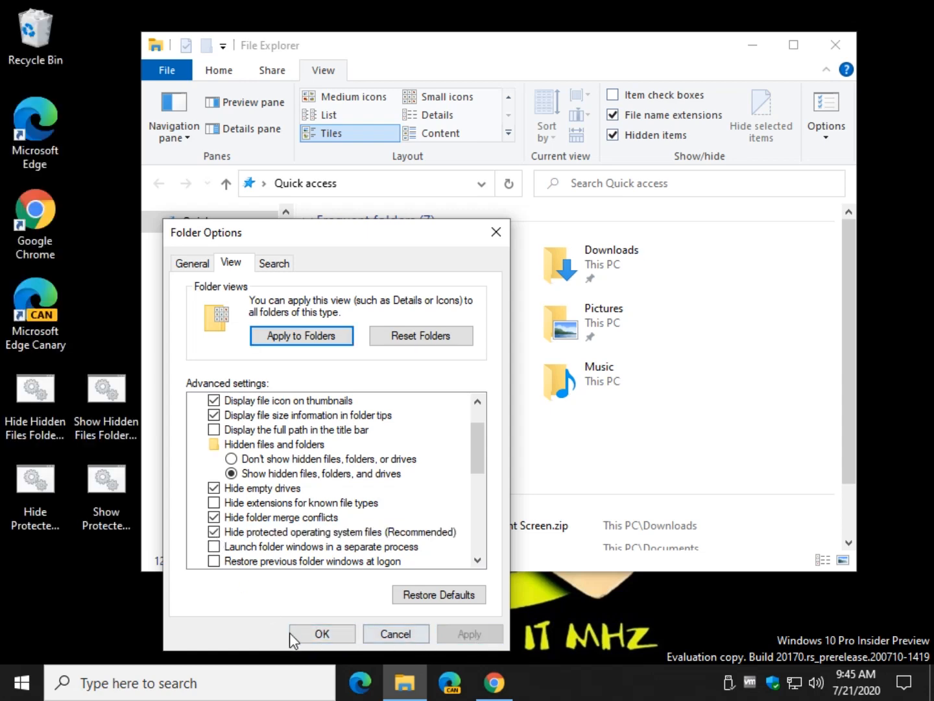
{"action": "left_click", "coordinate": [321, 633]}
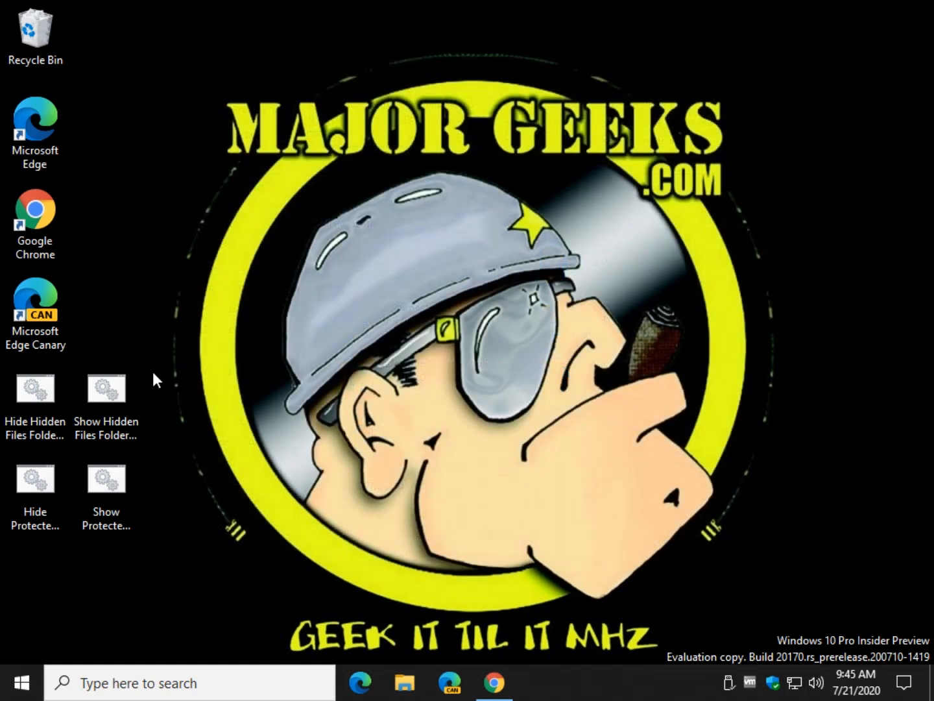
Return to the MajorGeeks article in Chrome and scroll through its batch-file instructions
{"action": "left_click", "coordinate": [35, 387]}
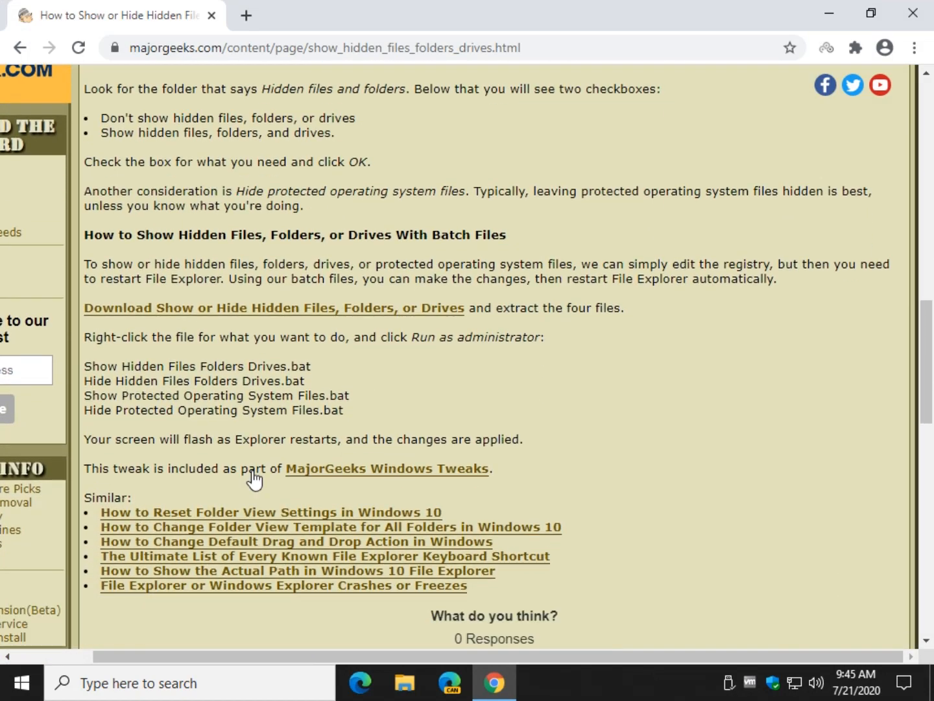
{"action": "scroll", "scroll_direction": "down", "scroll_amount": 3}
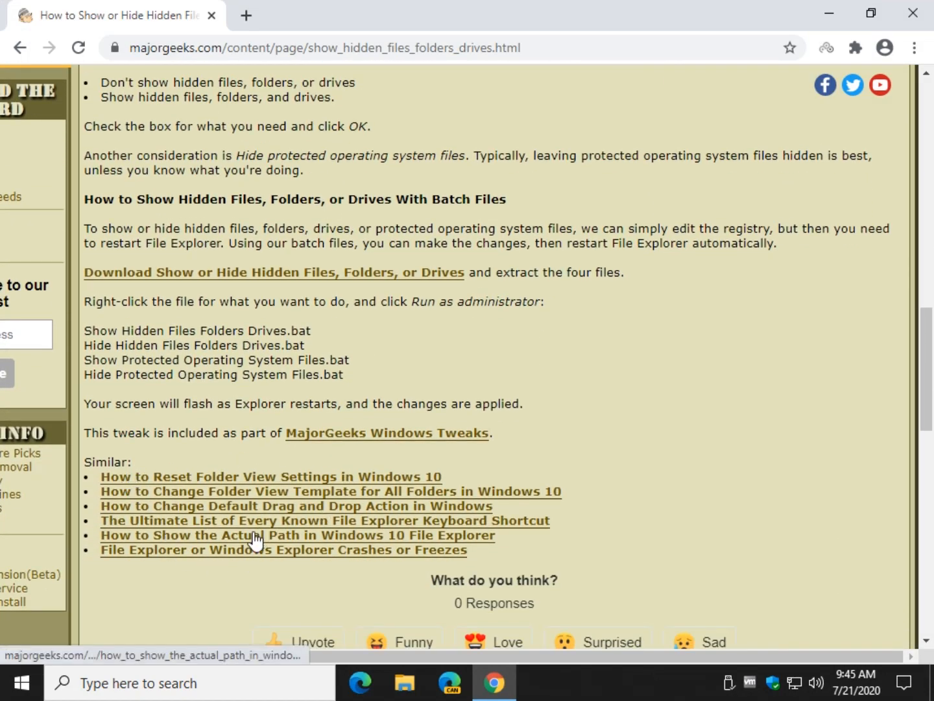